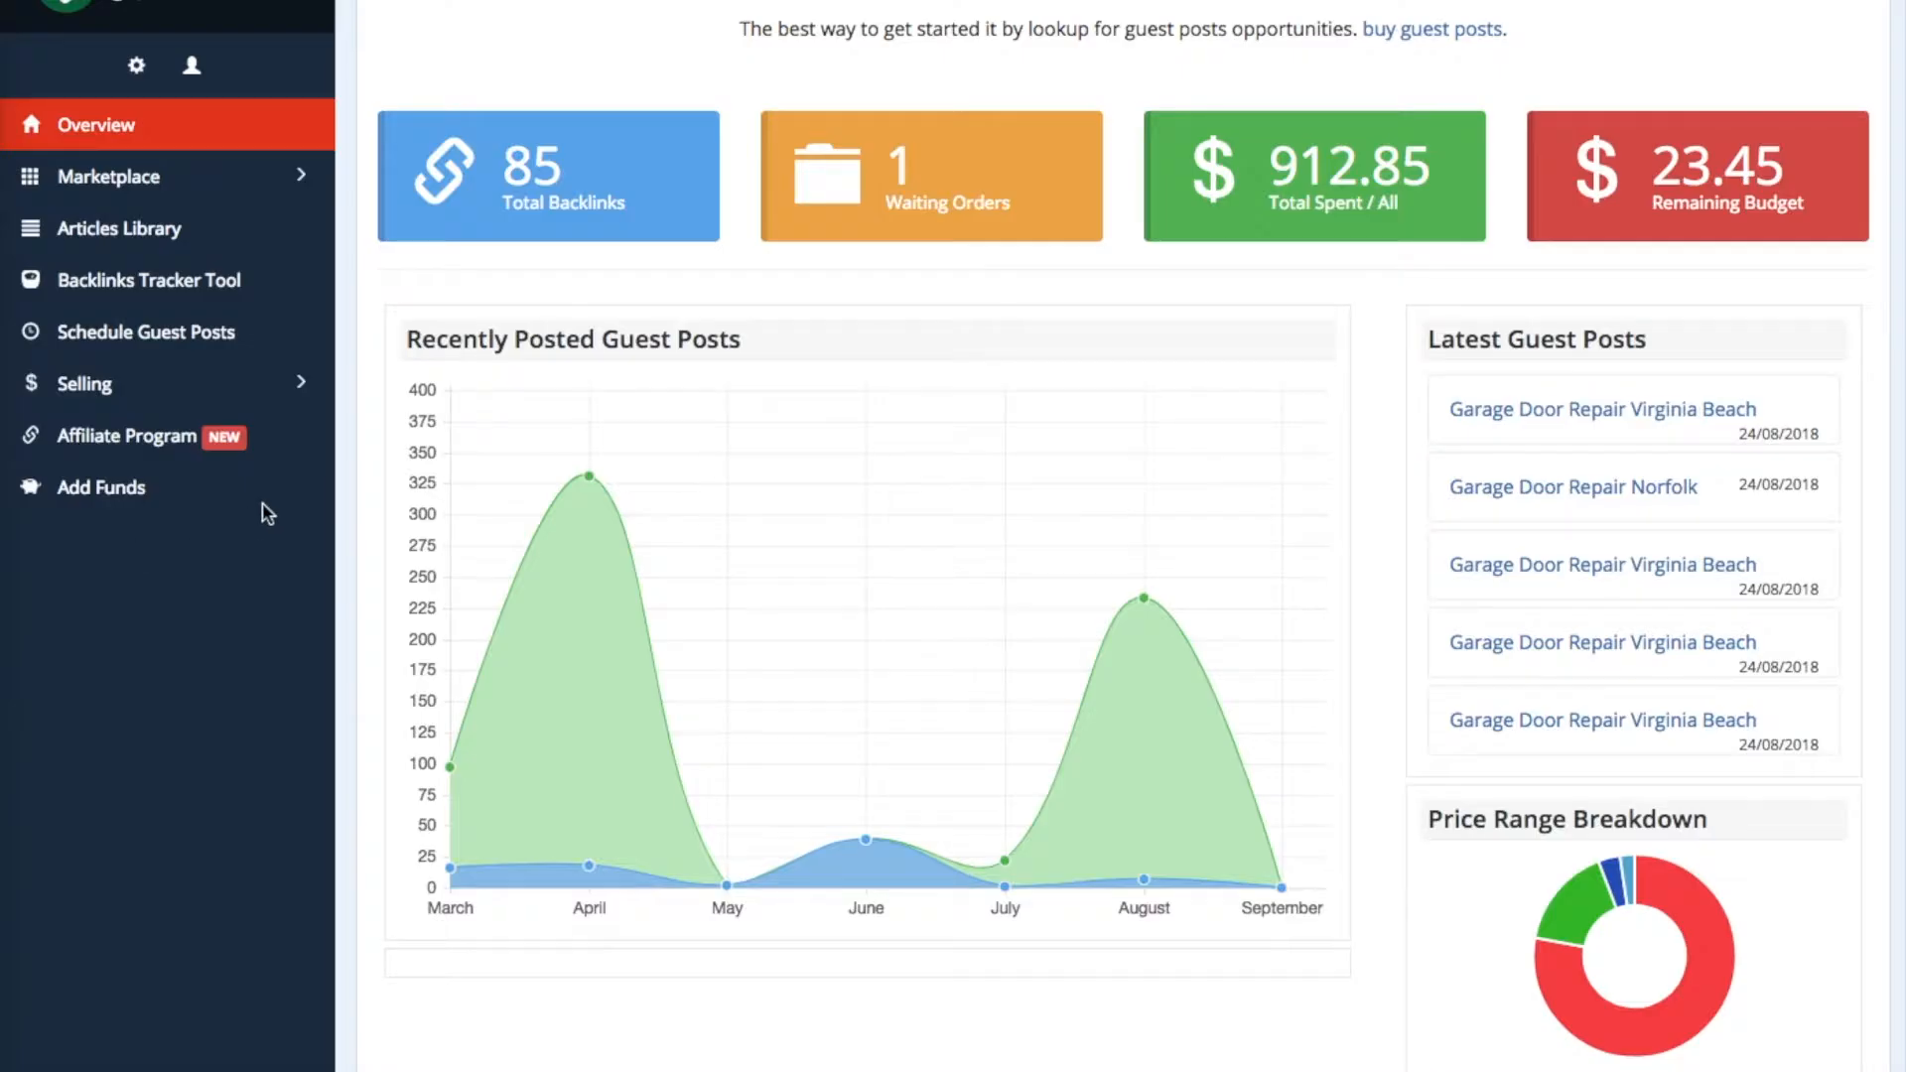
{"action": "mouse_move", "coordinate": [348, 478]}
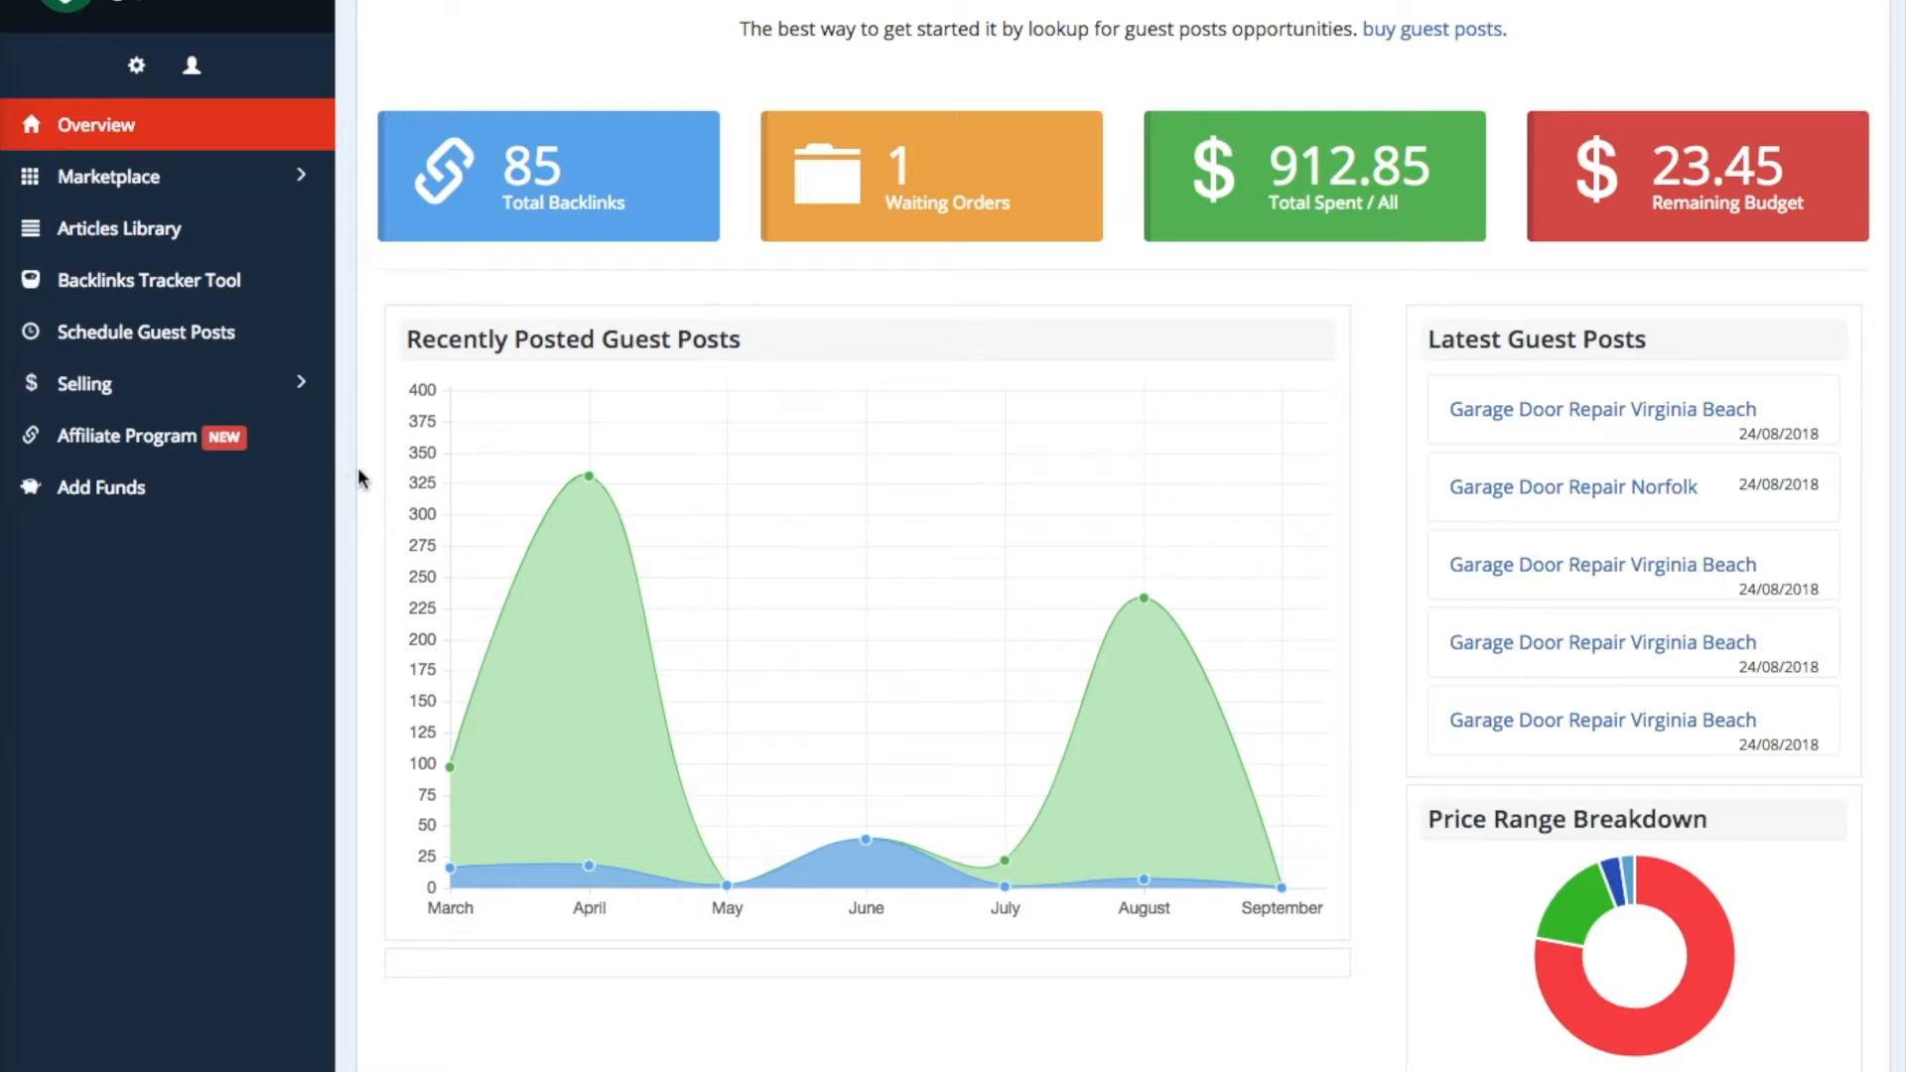
{"action": "mouse_move", "coordinate": [101, 486]}
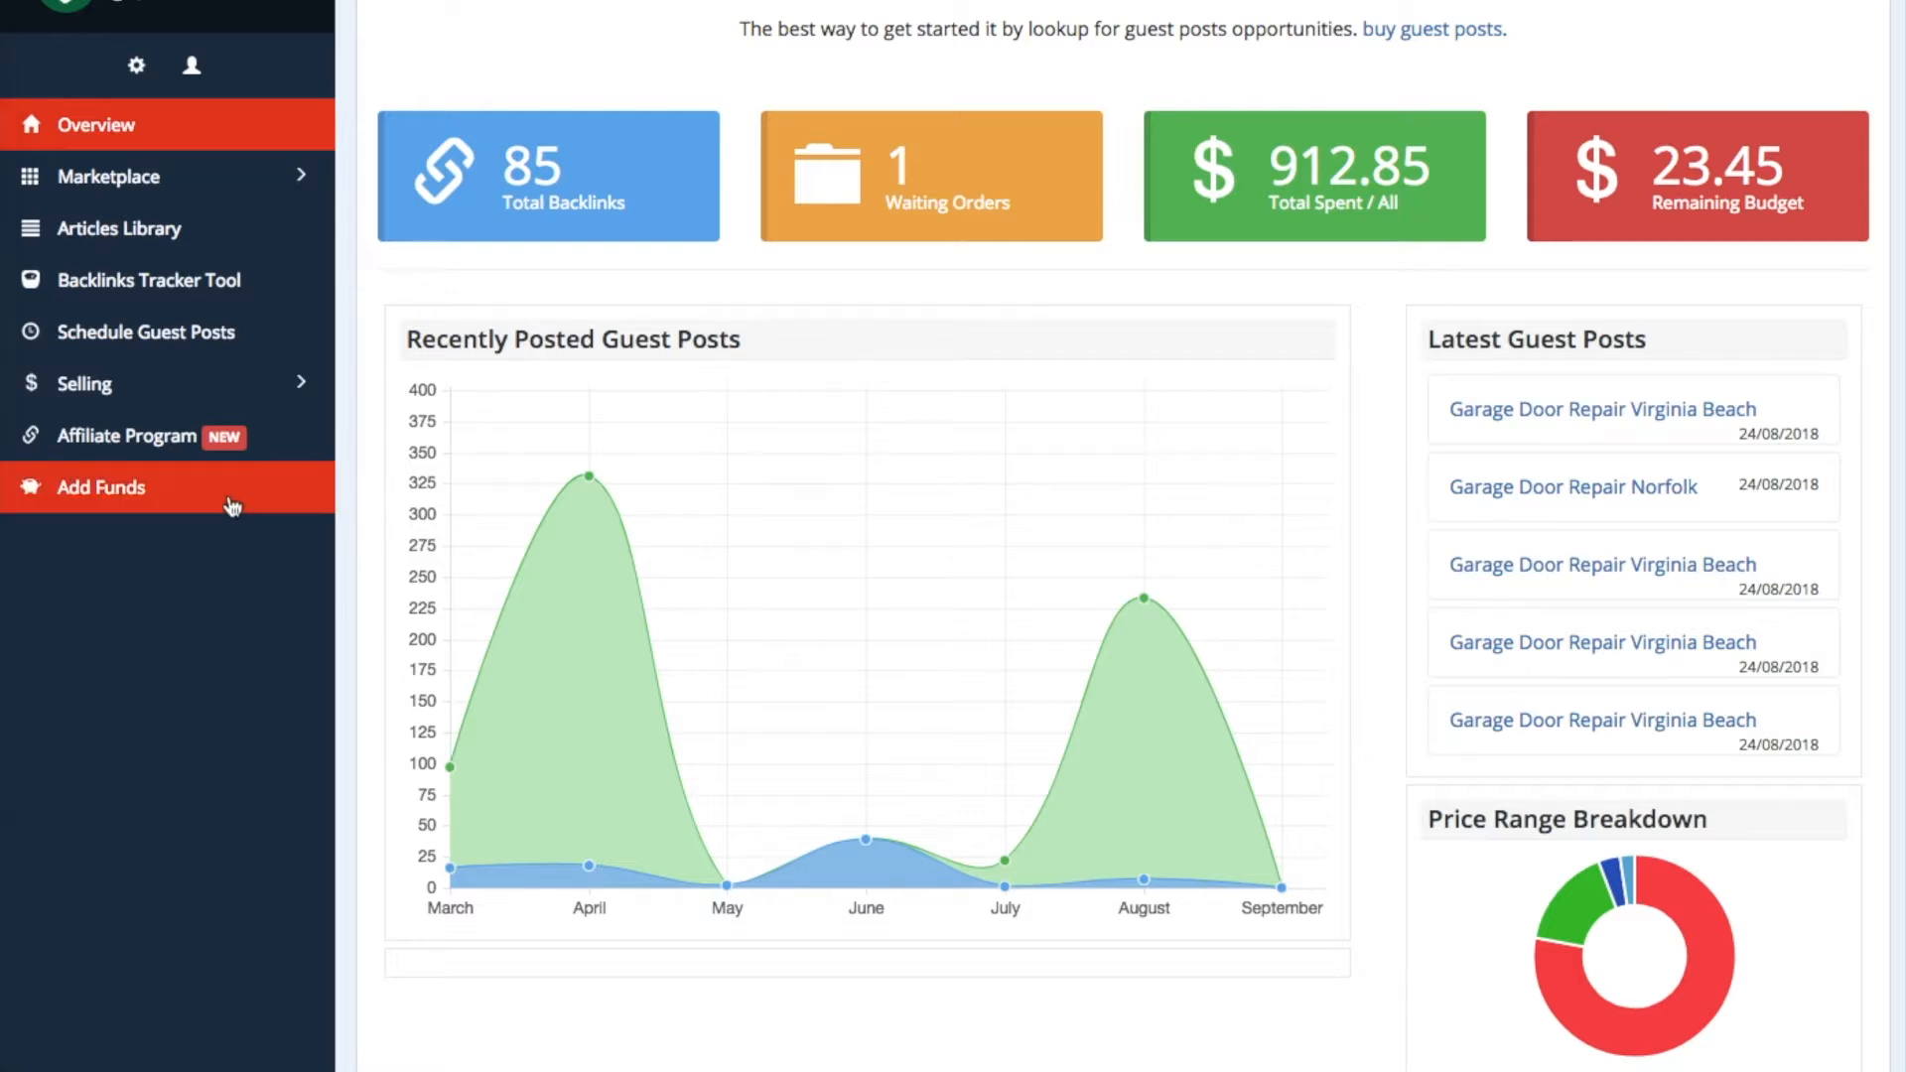
{"action": "mouse_move", "coordinate": [278, 512]}
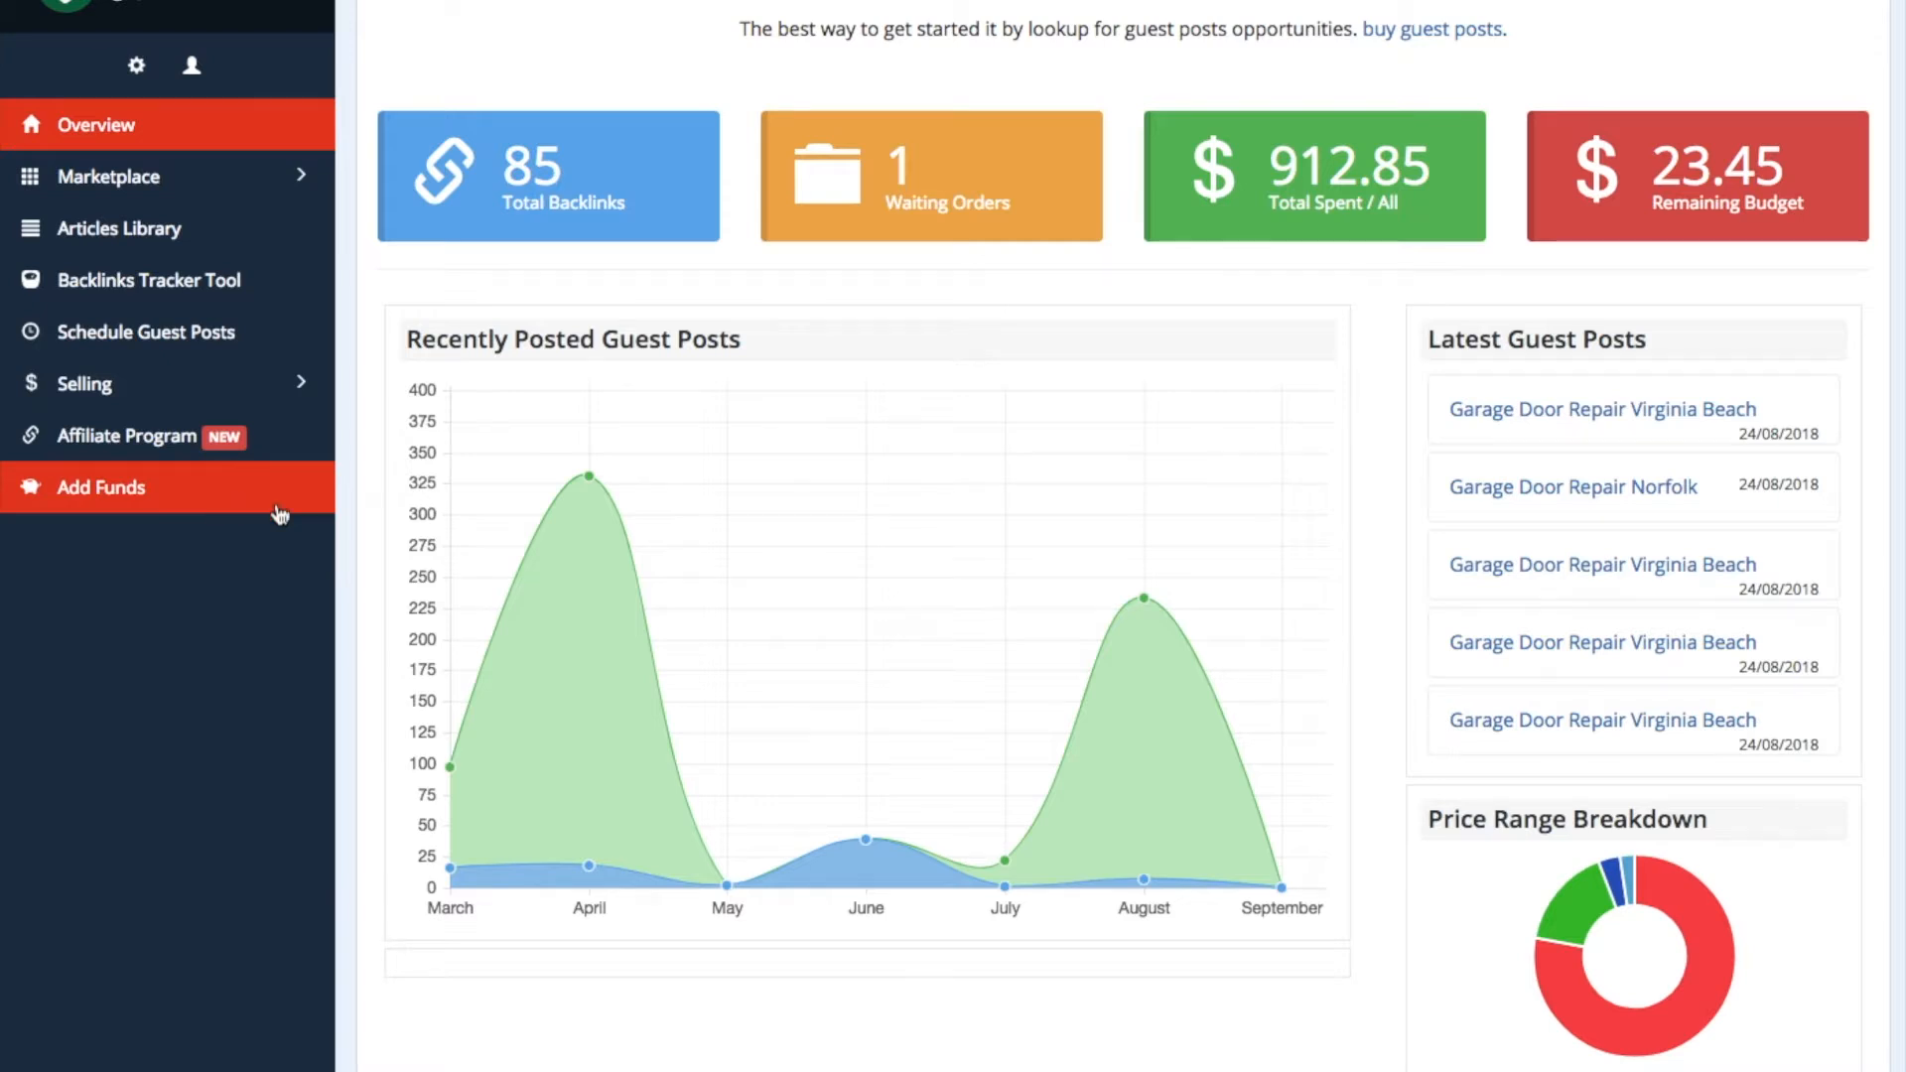
- Open Add Funds to view point packages at the 23.45 balance, then expand Marketplace
{"action": "left_click", "coordinate": [101, 486]}
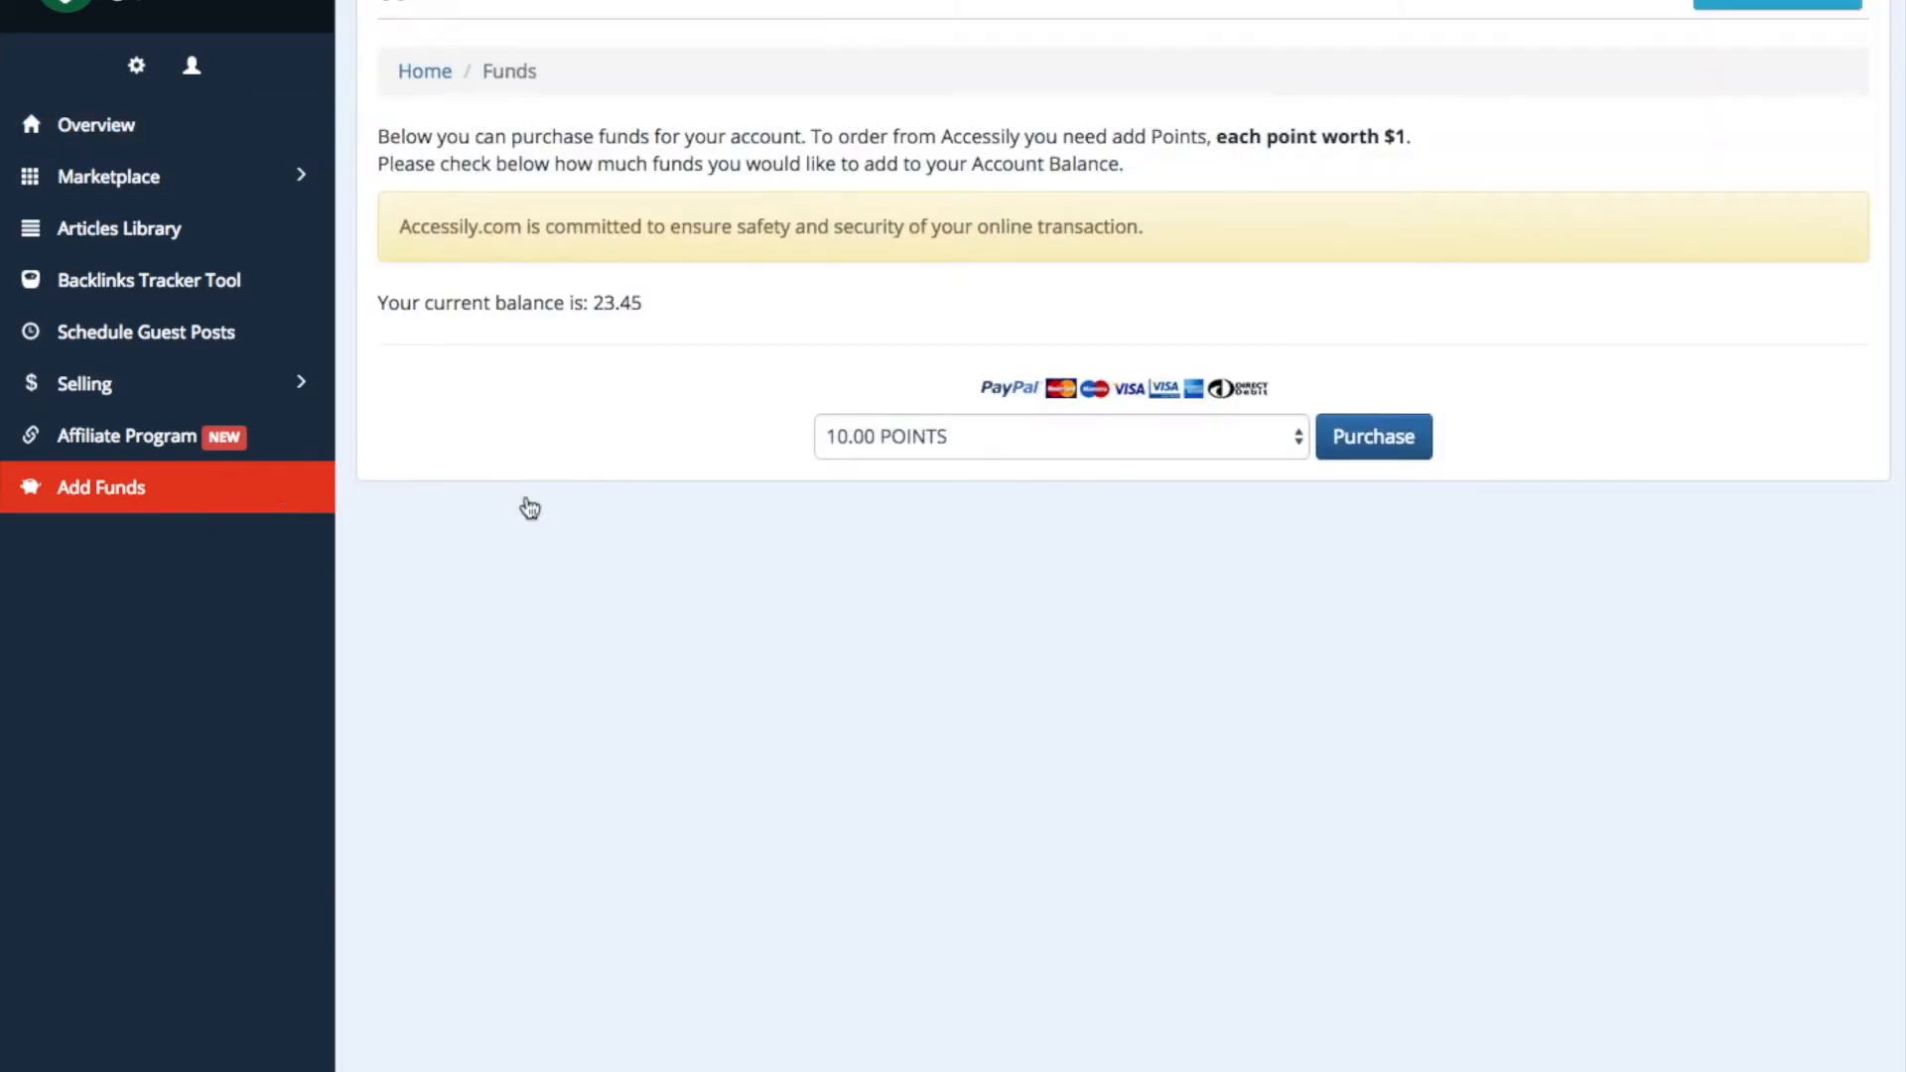
{"action": "left_click", "coordinate": [1057, 437]}
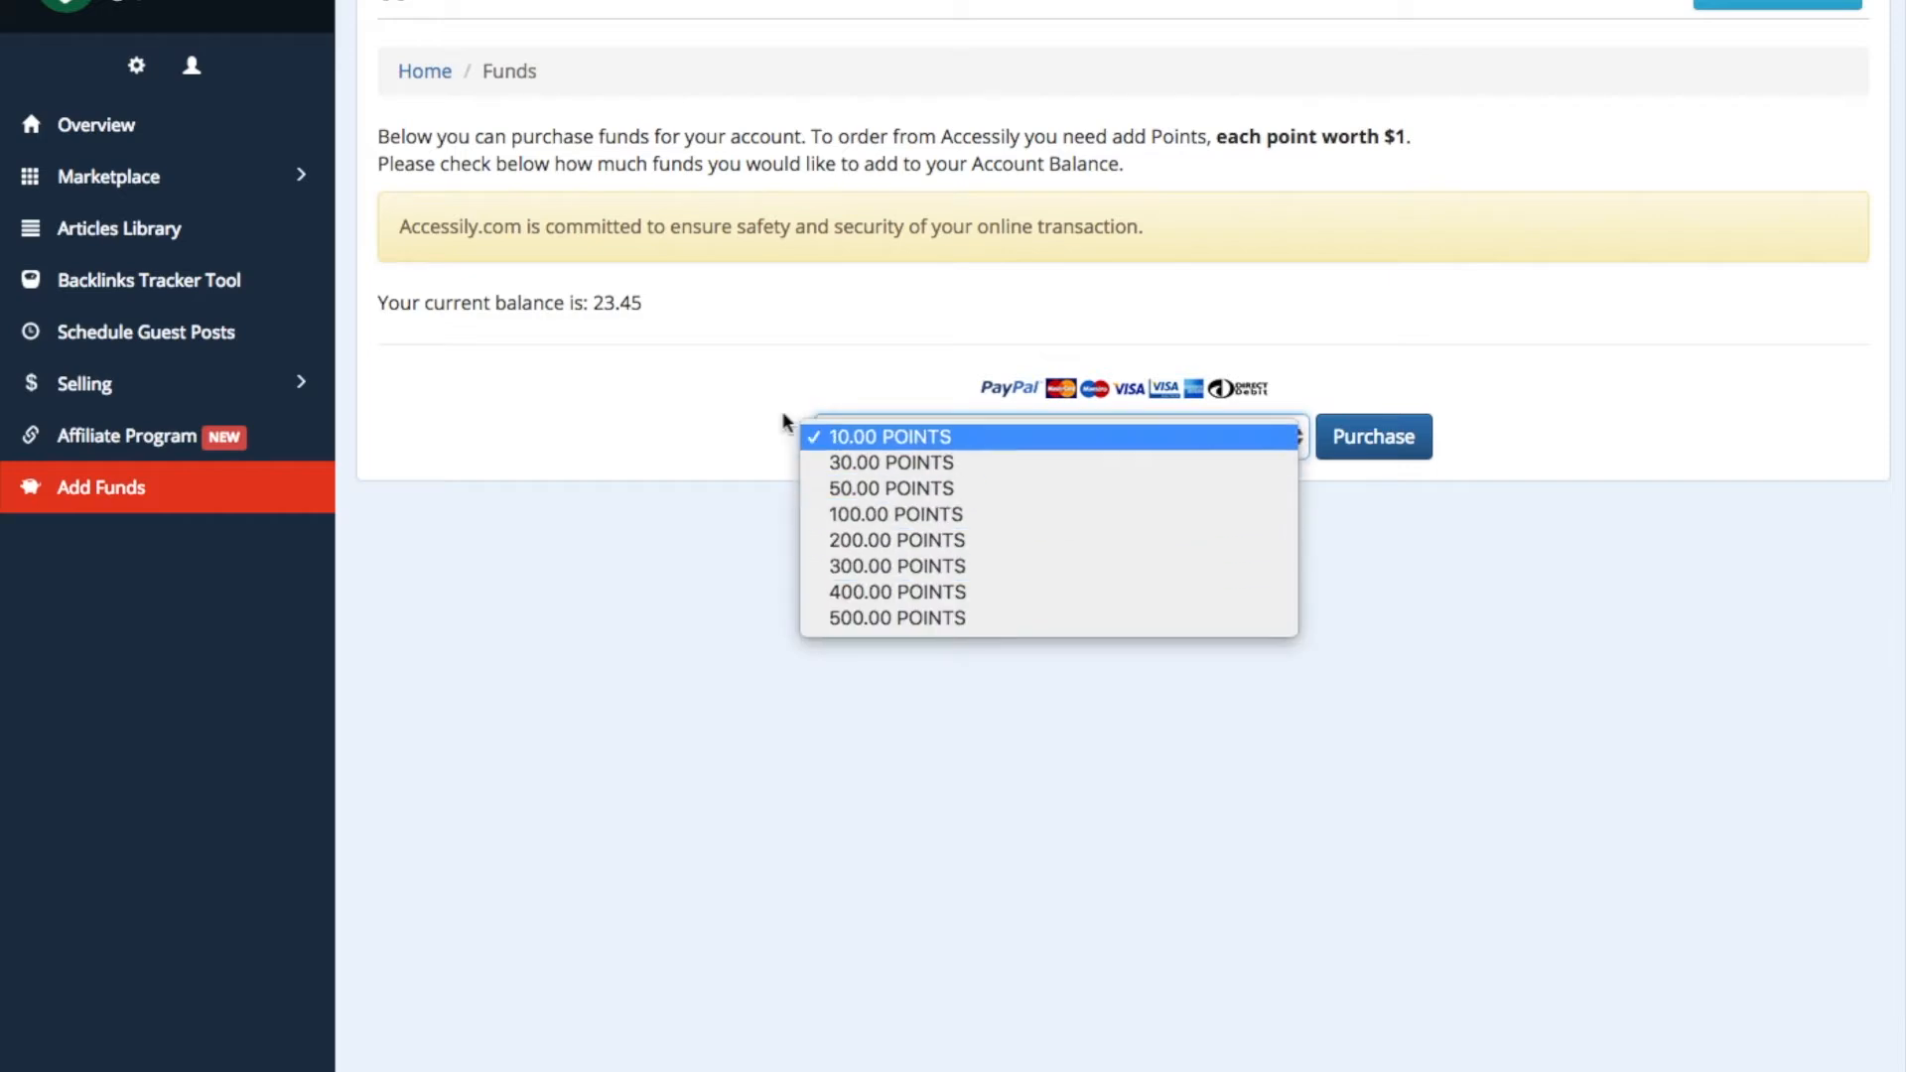
{"action": "left_click", "coordinate": [108, 176]}
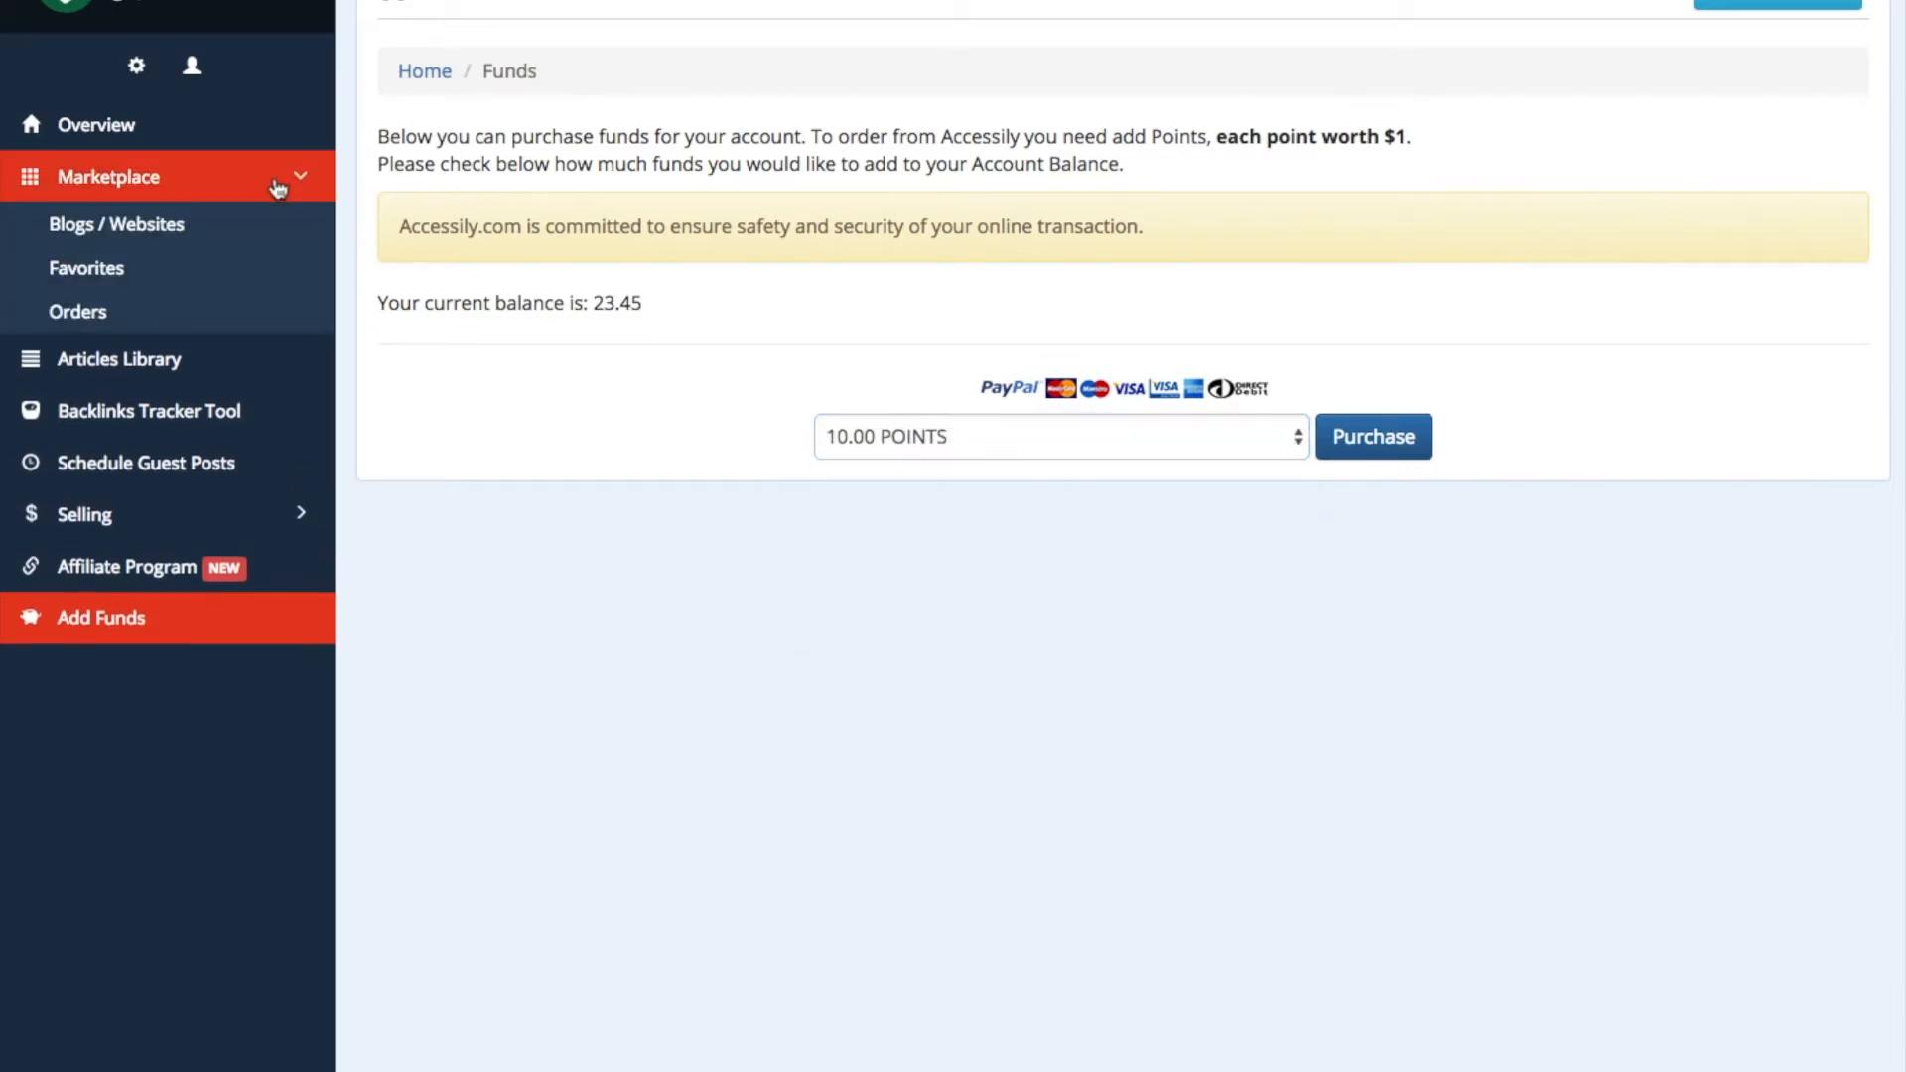
- Open Blogs / Websites, filter by Beauty and Fitness, then reset to all categories
{"action": "left_click", "coordinate": [118, 224]}
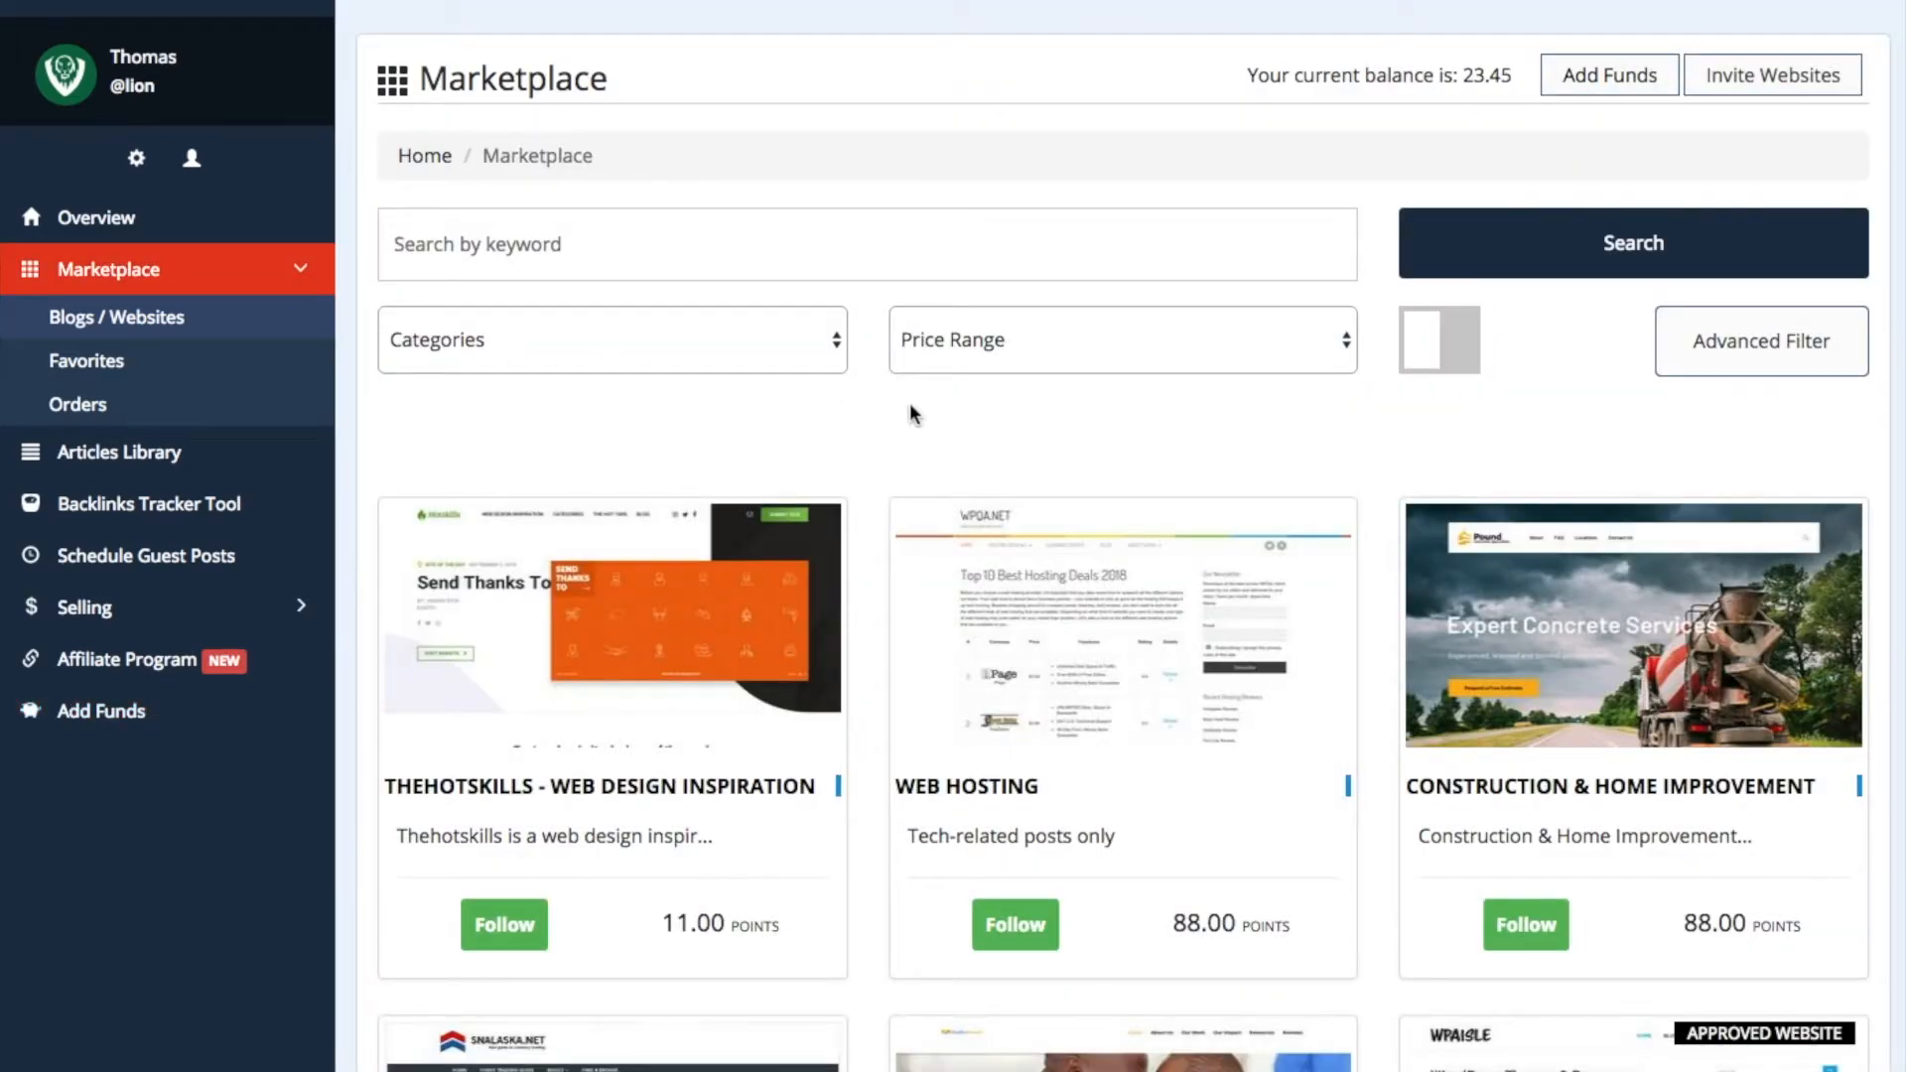
{"action": "scroll", "scroll_direction": "down", "scroll_amount": 3}
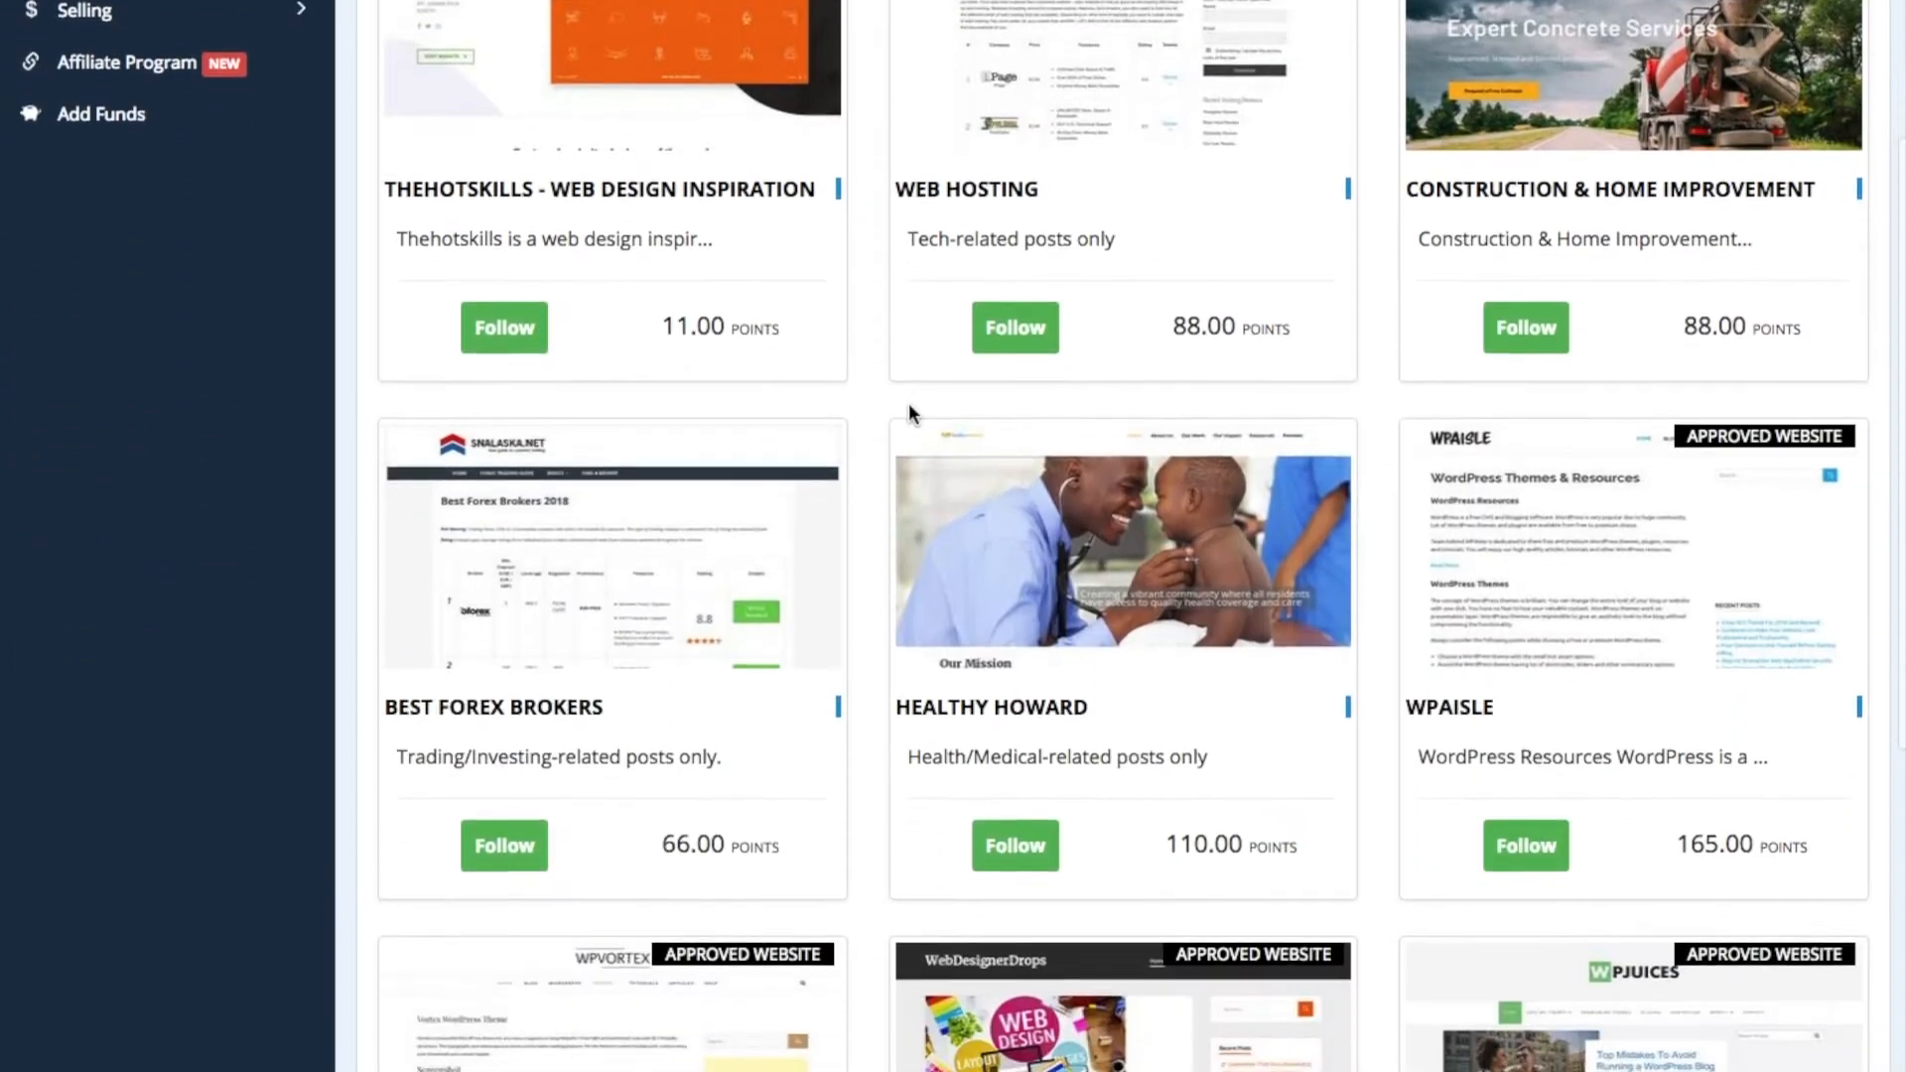
{"action": "scroll", "scroll_direction": "down", "scroll_amount": 3}
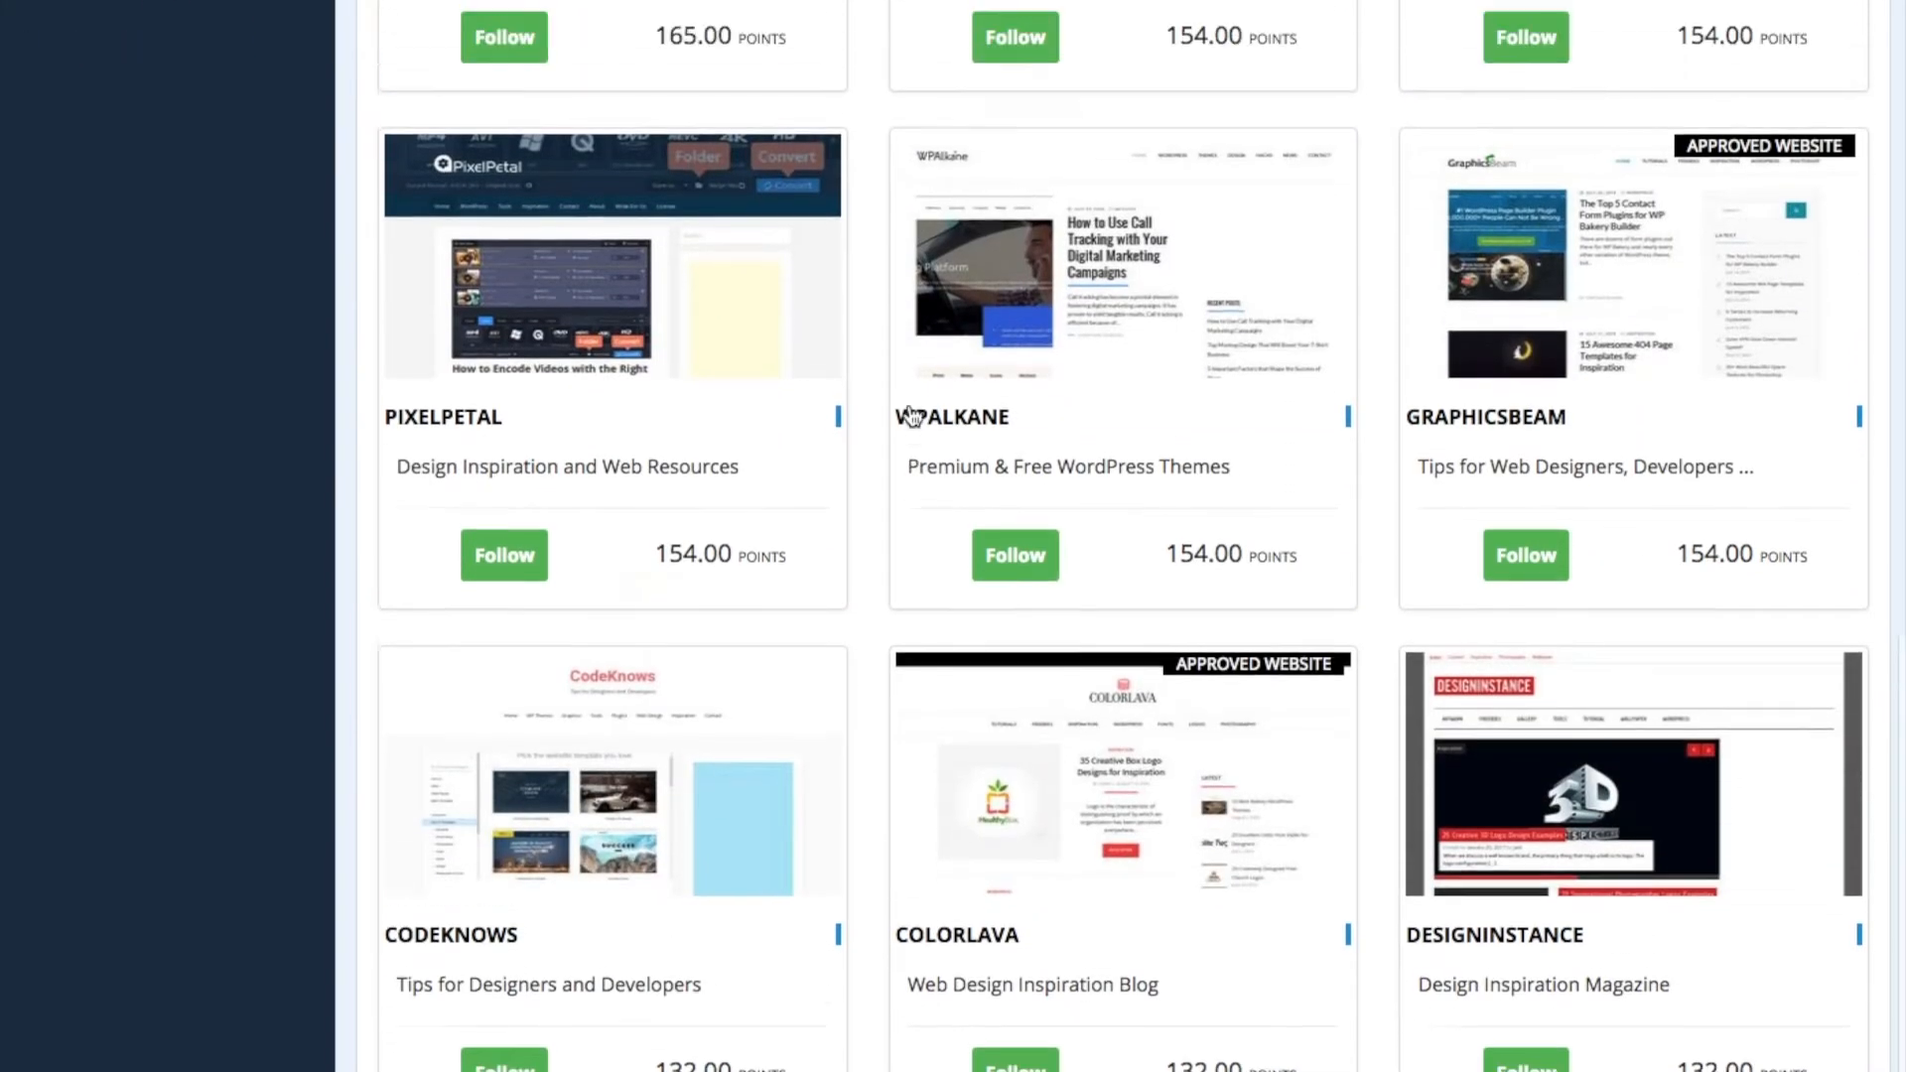
{"action": "left_click", "coordinate": [605, 340]}
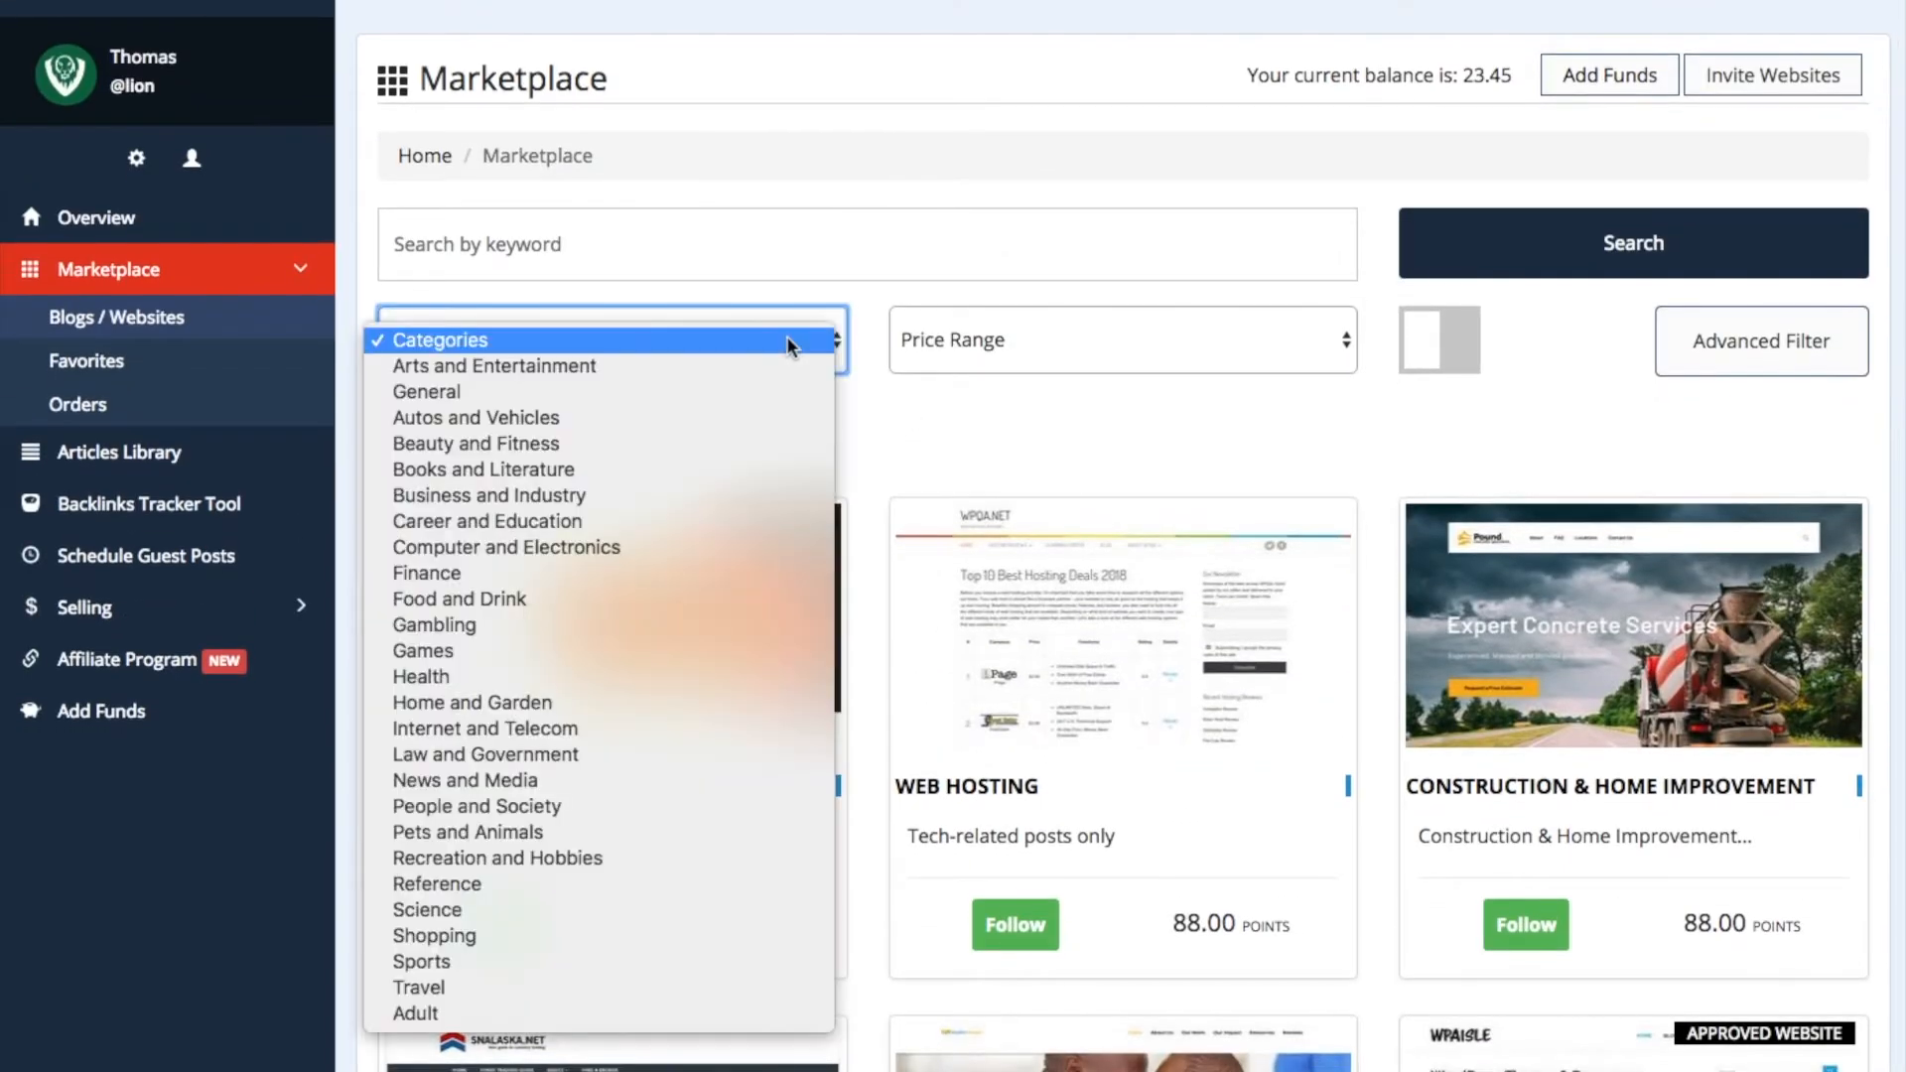
{"action": "left_click", "coordinate": [475, 442]}
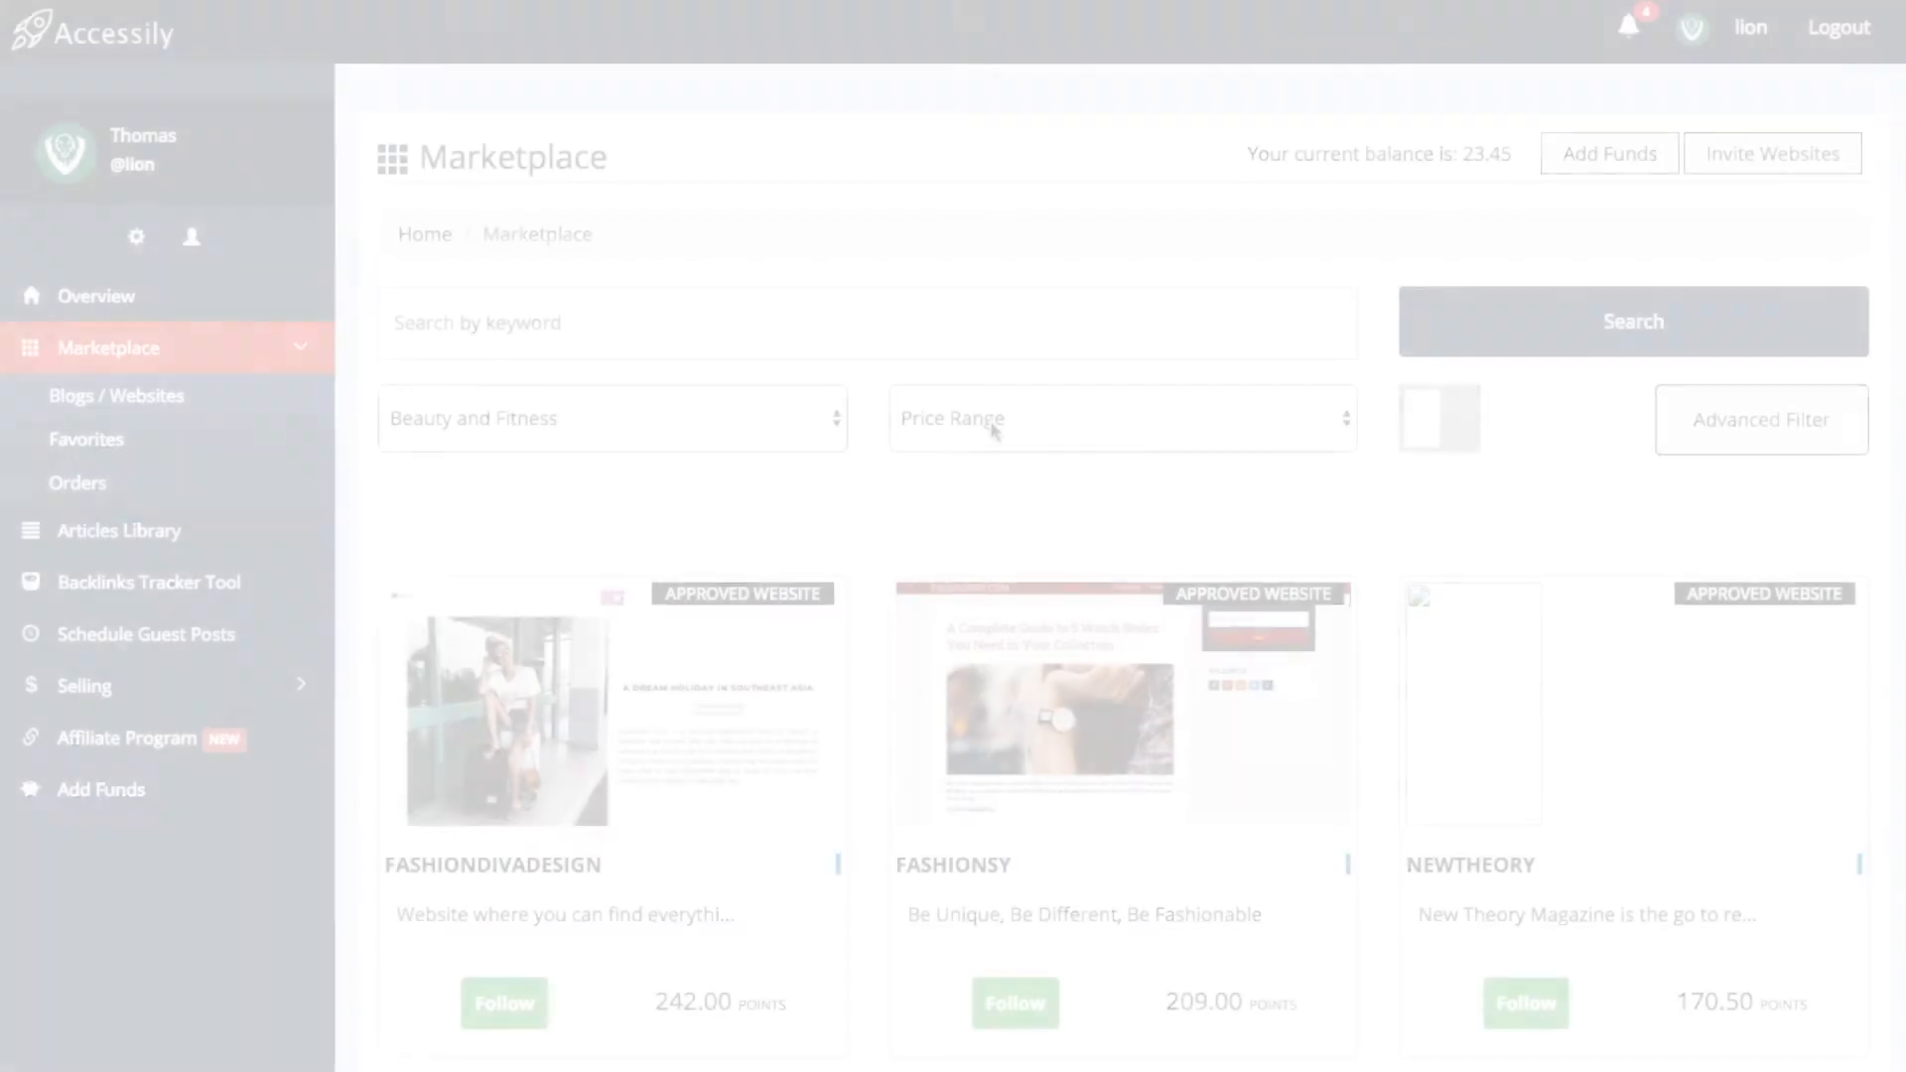
{"action": "left_click", "coordinate": [1119, 418]}
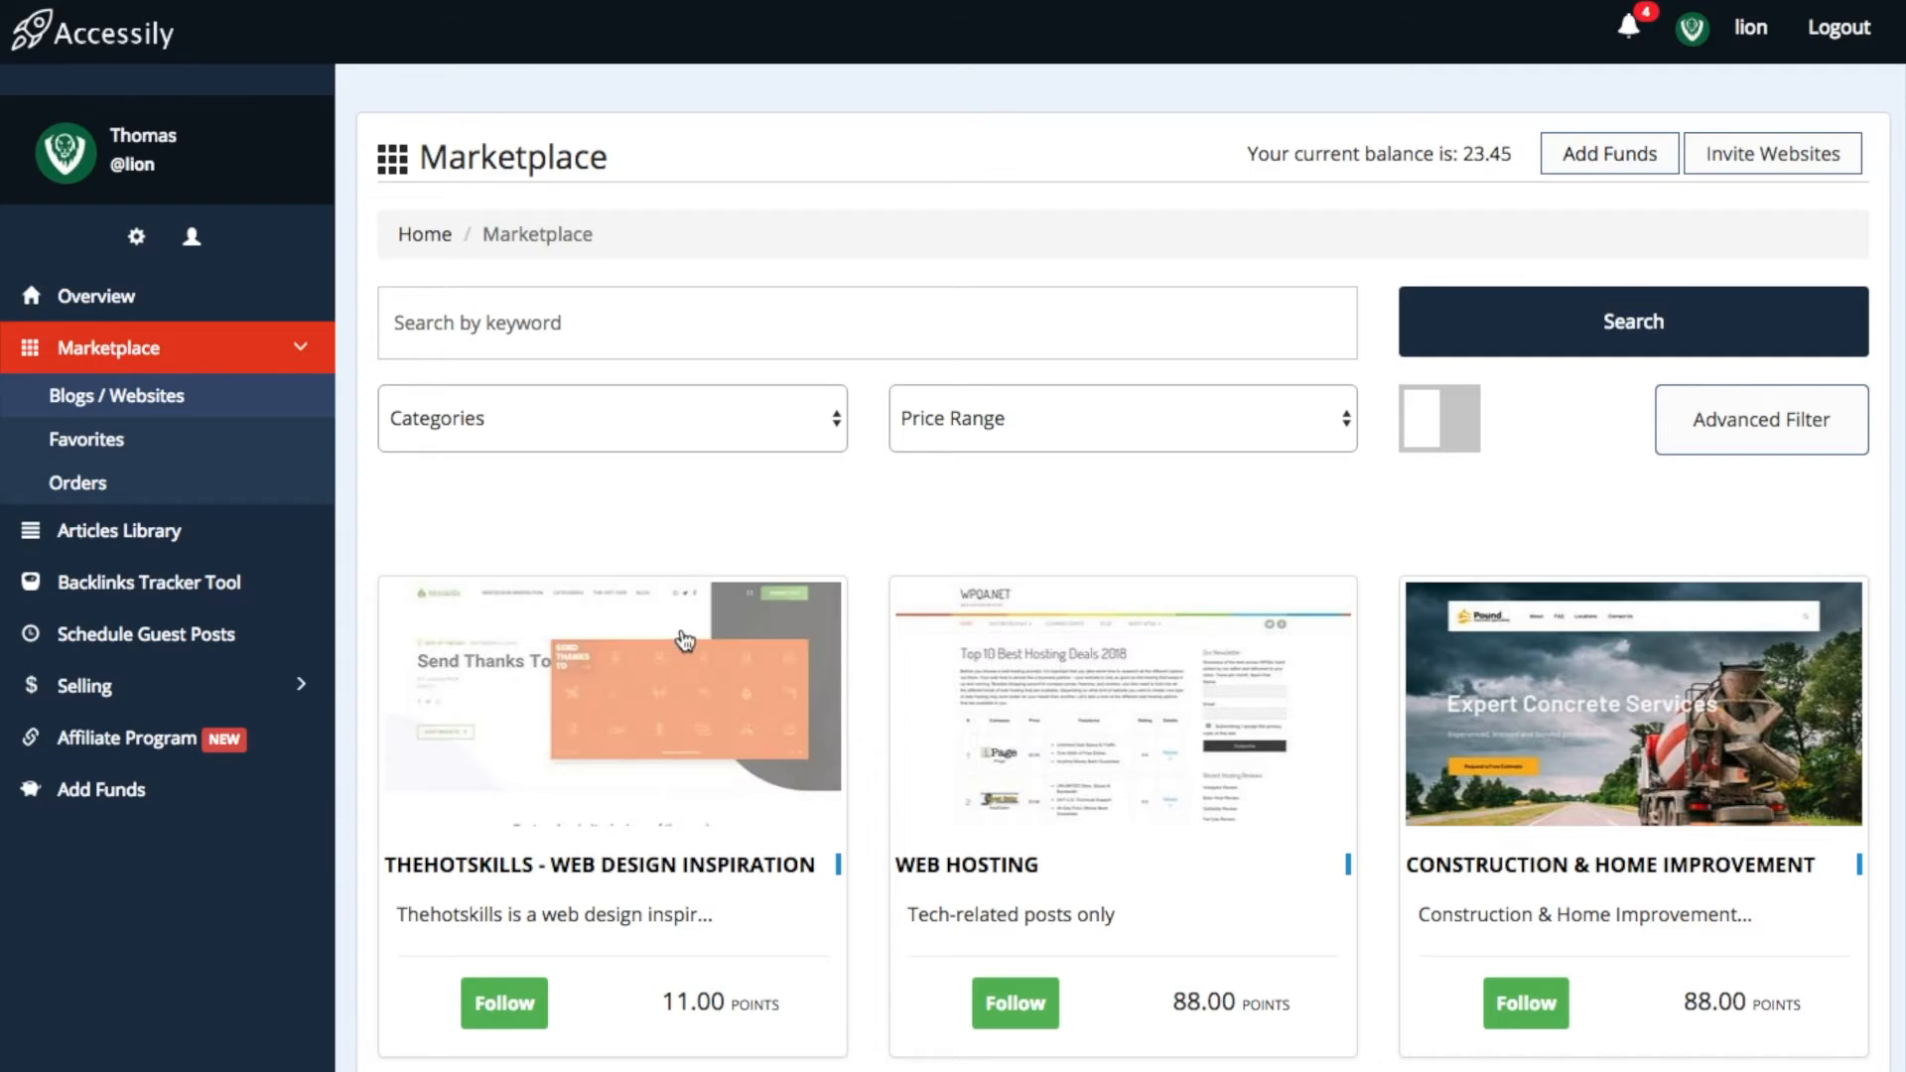
- Open the Invite Websites form from the top of the Marketplace page
{"action": "left_click", "coordinate": [1771, 153]}
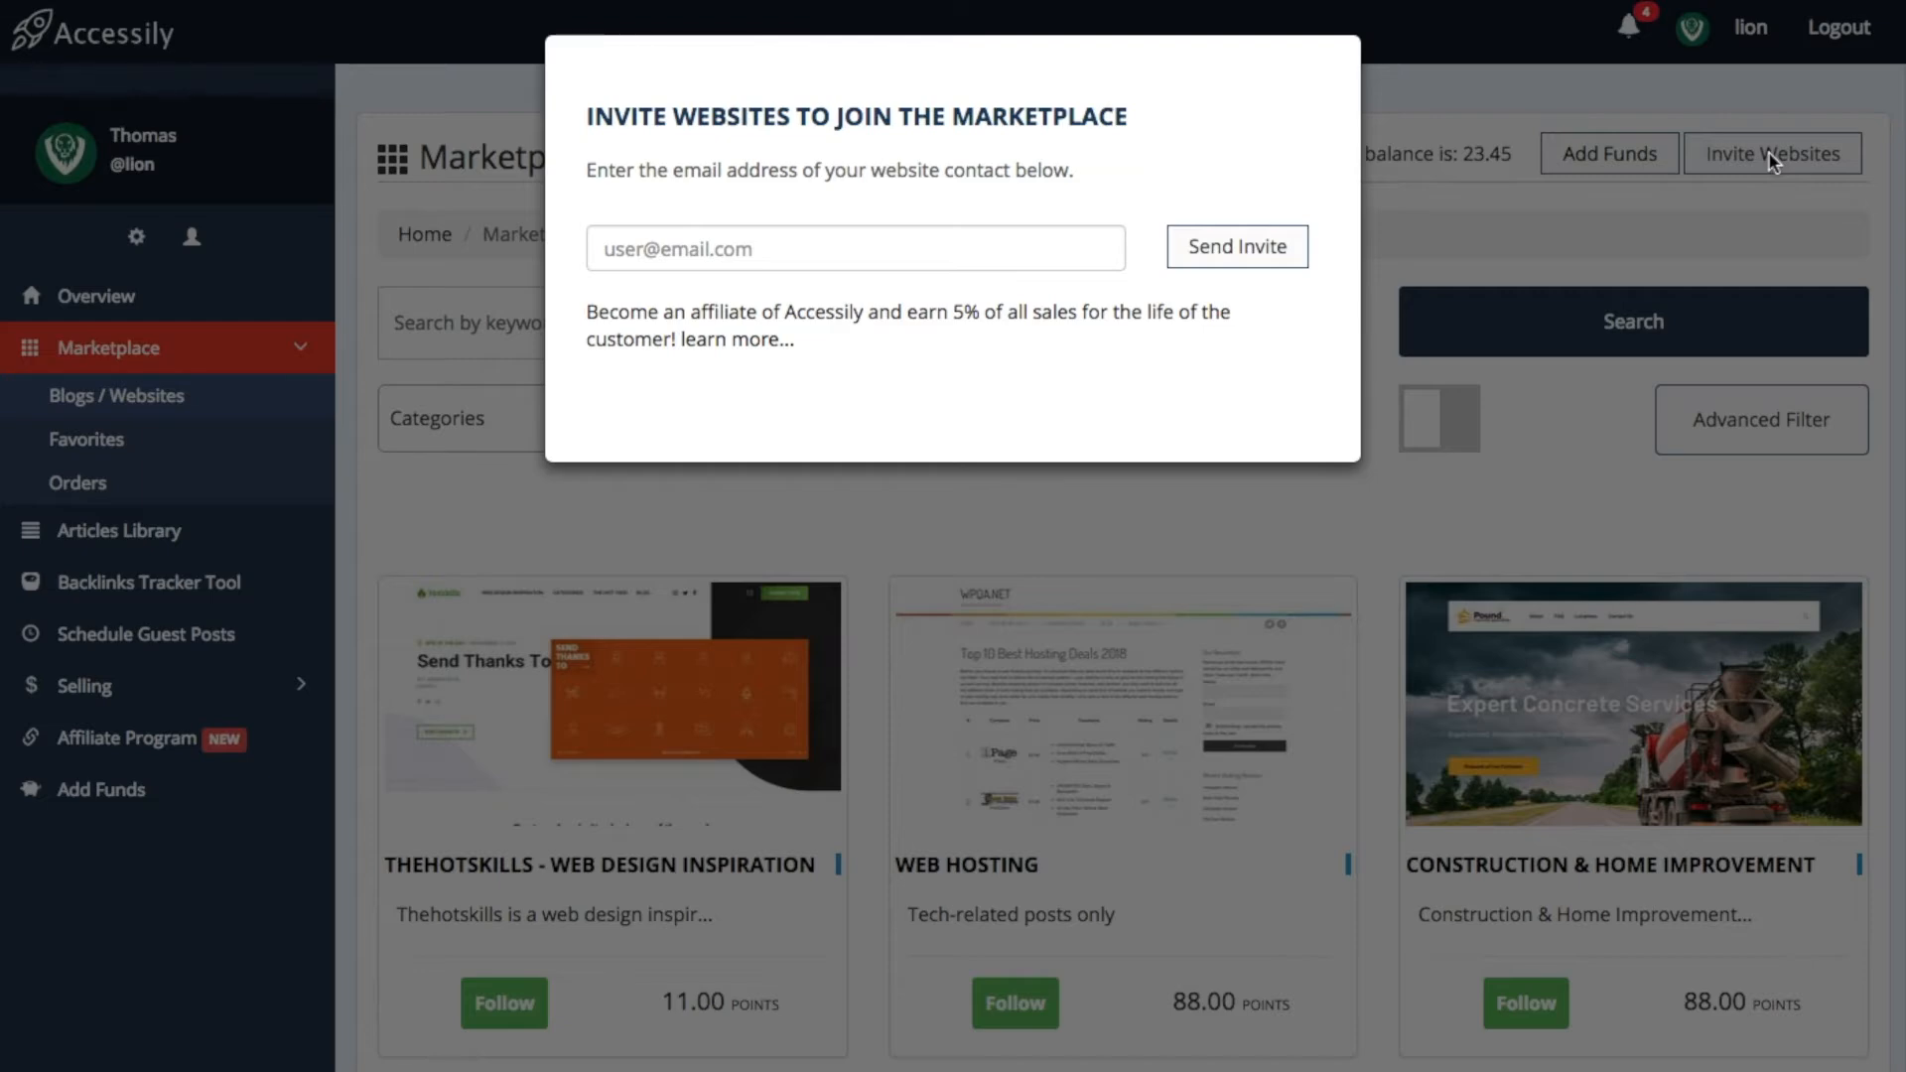
{"action": "mouse_move", "coordinate": [1754, 194]}
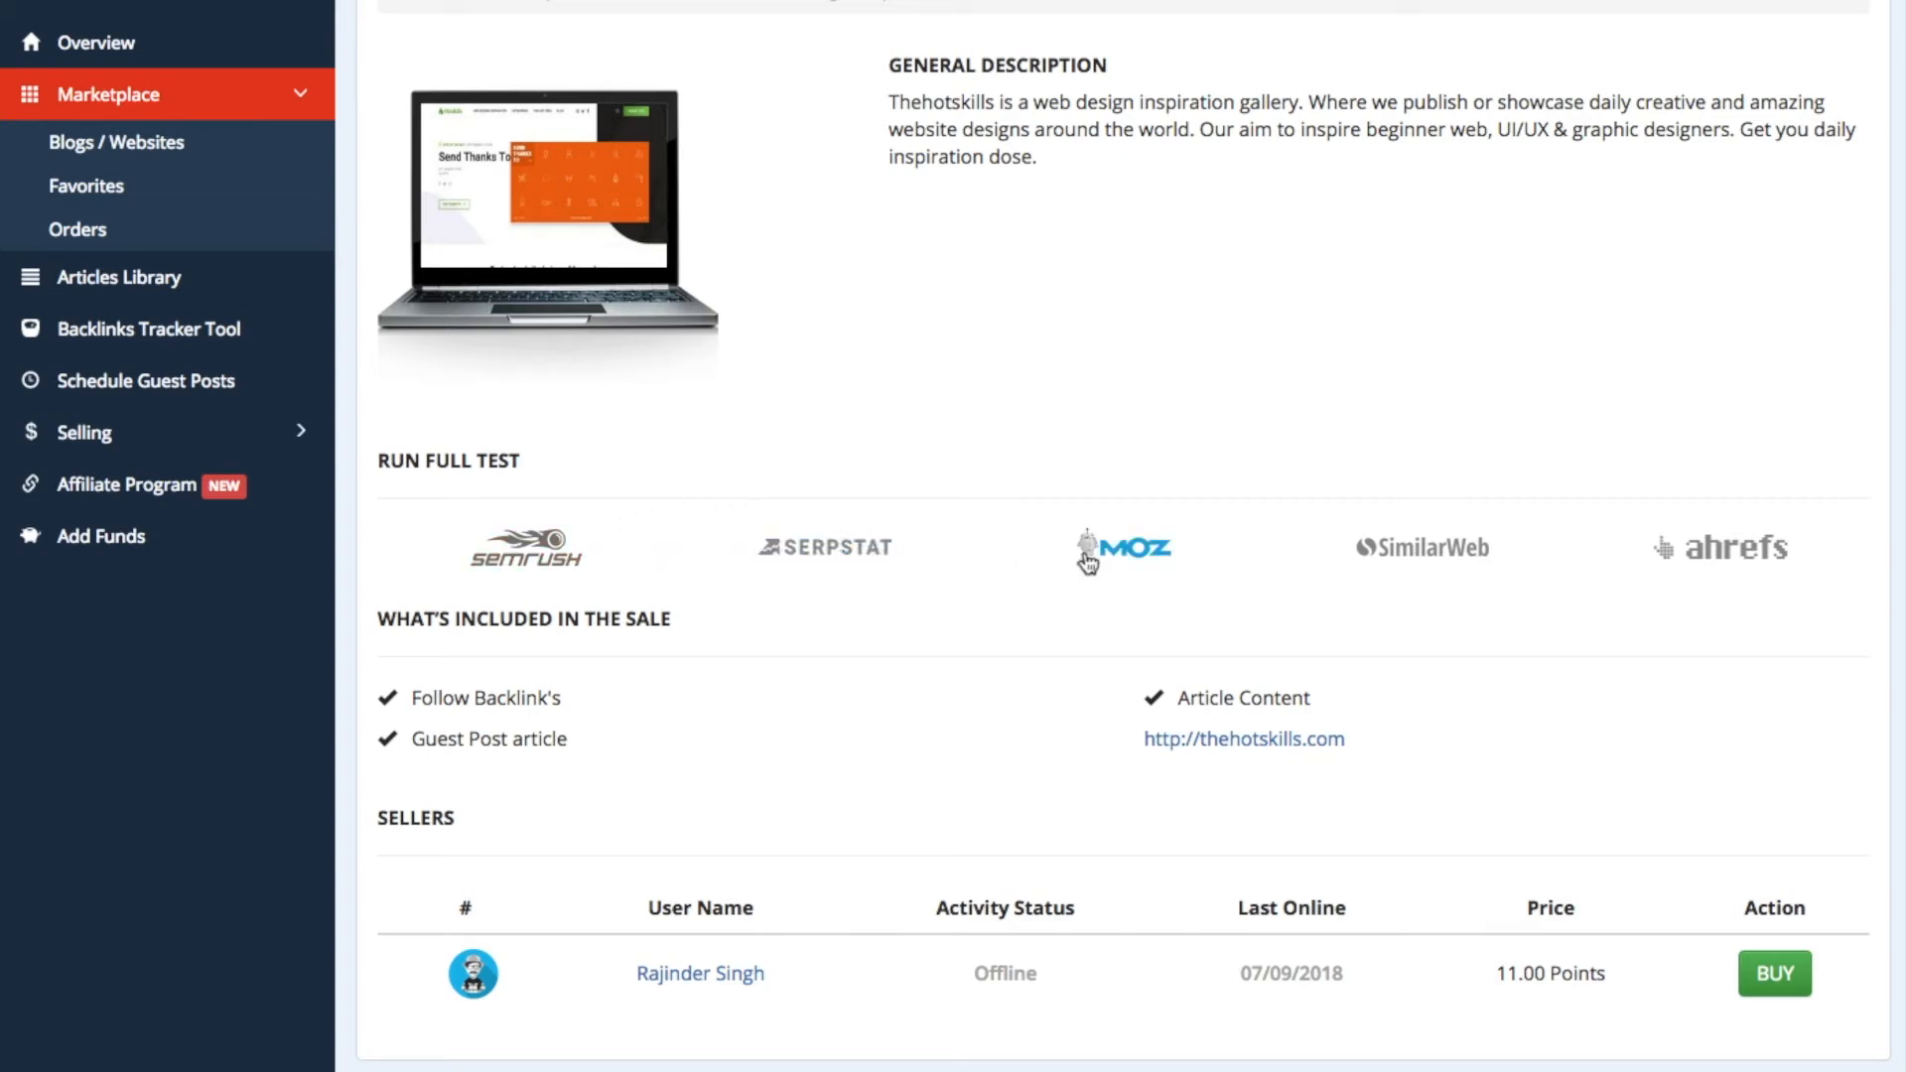
{"action": "mouse_move", "coordinate": [1753, 556]}
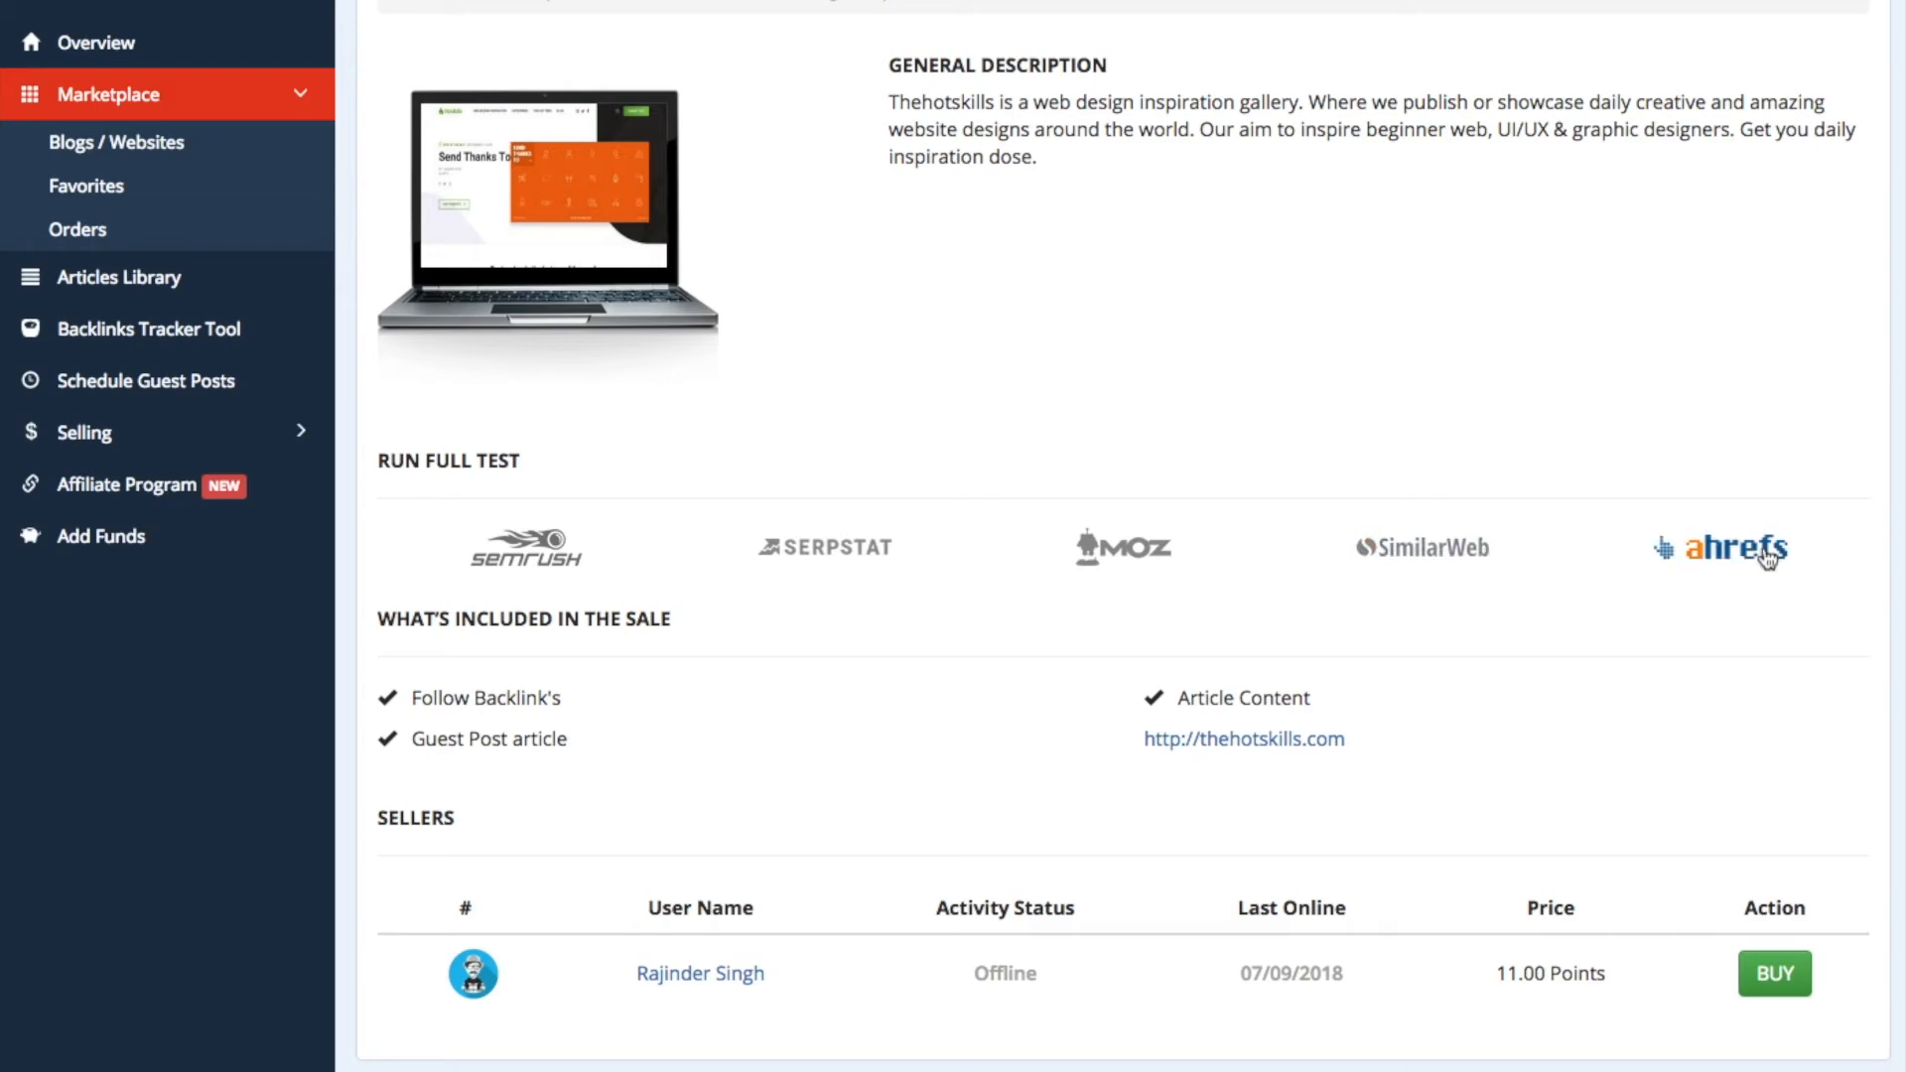
{"action": "mouse_move", "coordinate": [1710, 827]}
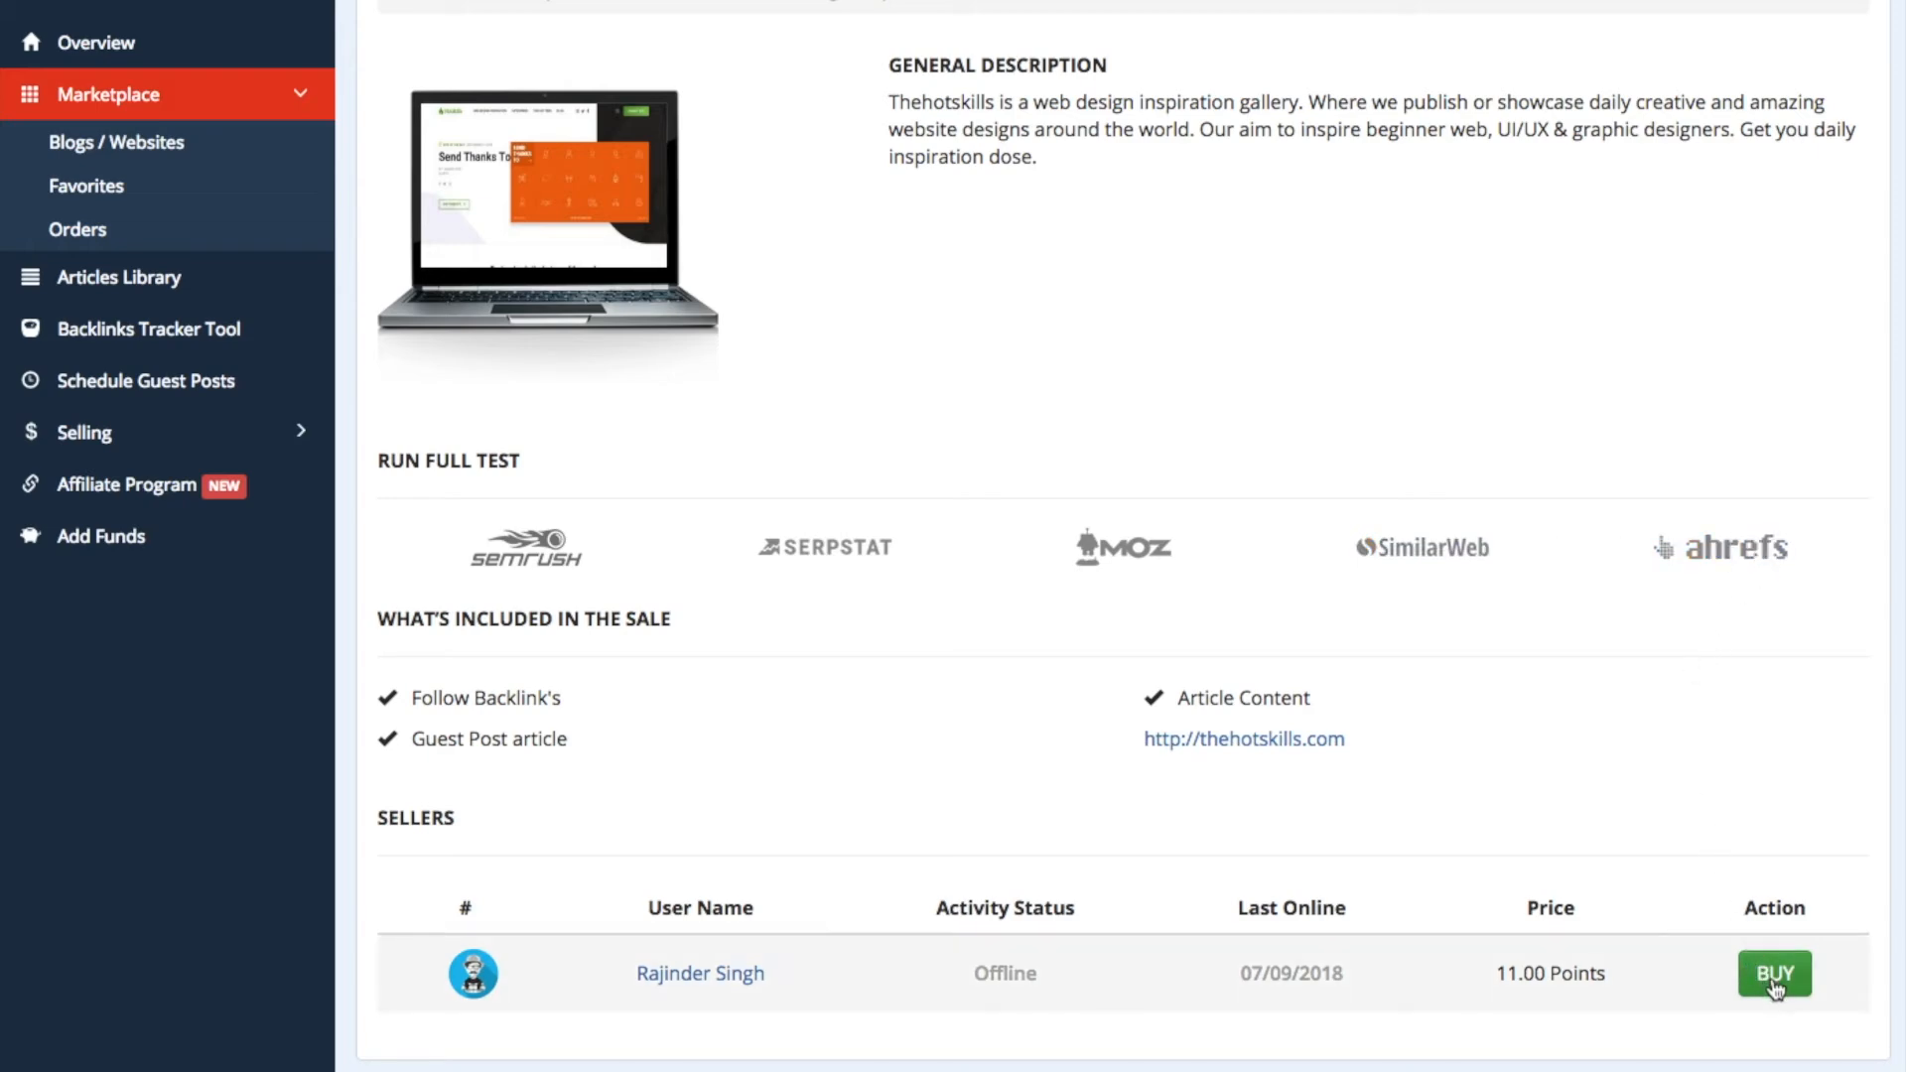
- Buy a guest post from Thehotskills and open the Articles Library chooser
{"action": "left_click", "coordinate": [1774, 972]}
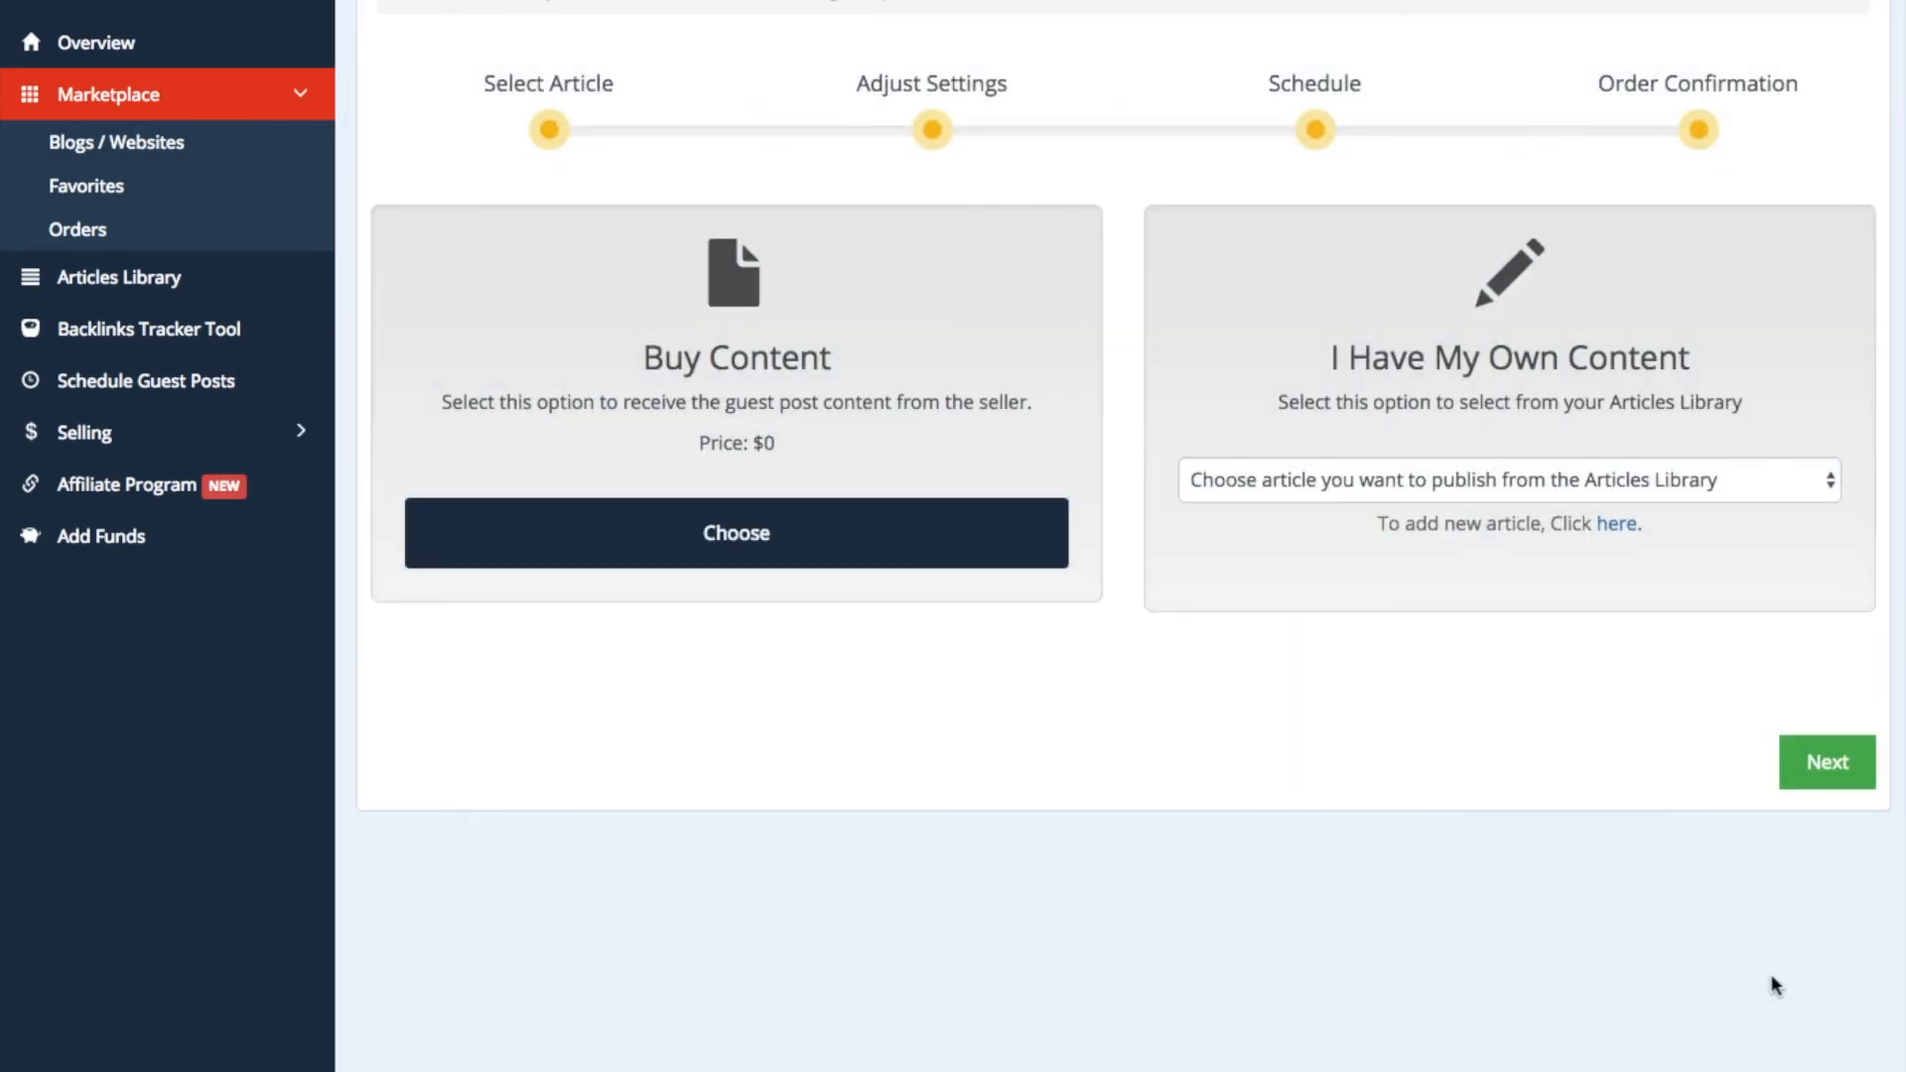
{"action": "left_click", "coordinate": [1506, 478]}
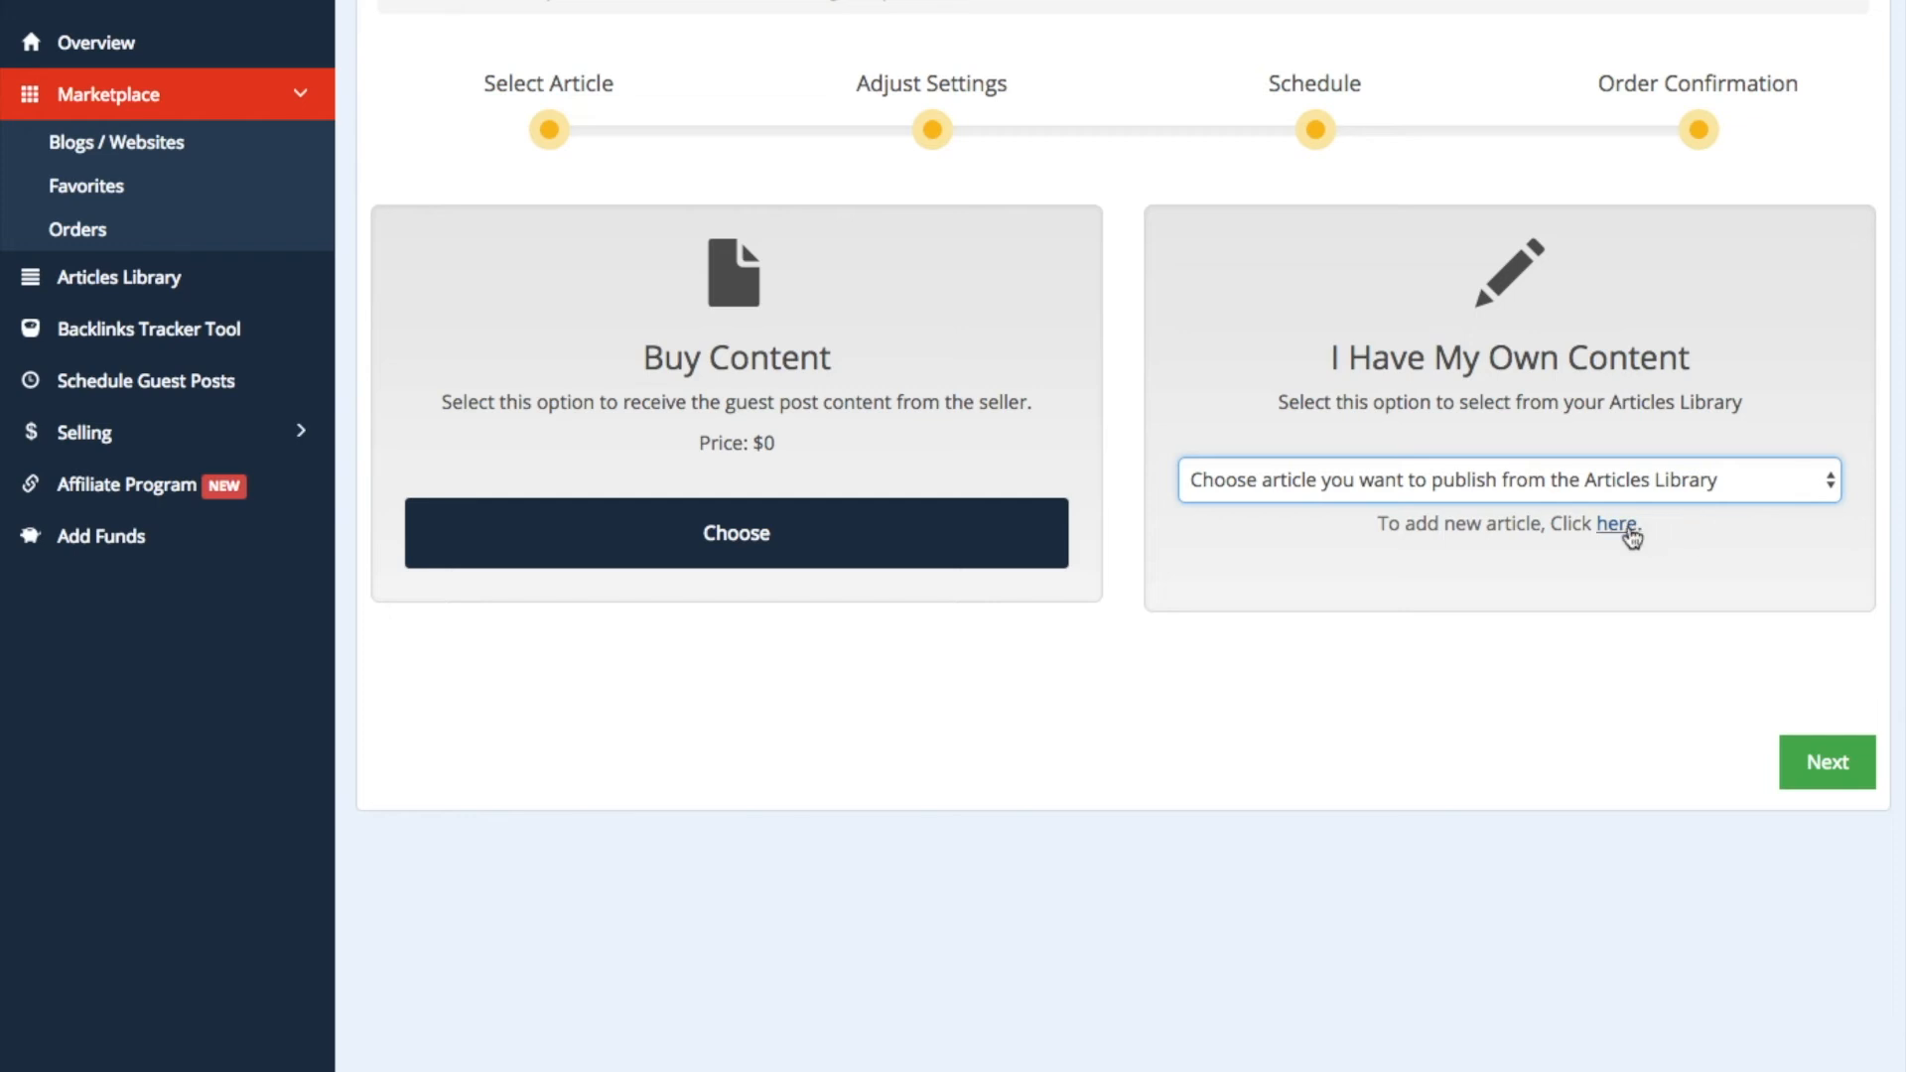
{"action": "mouse_move", "coordinate": [857, 547]}
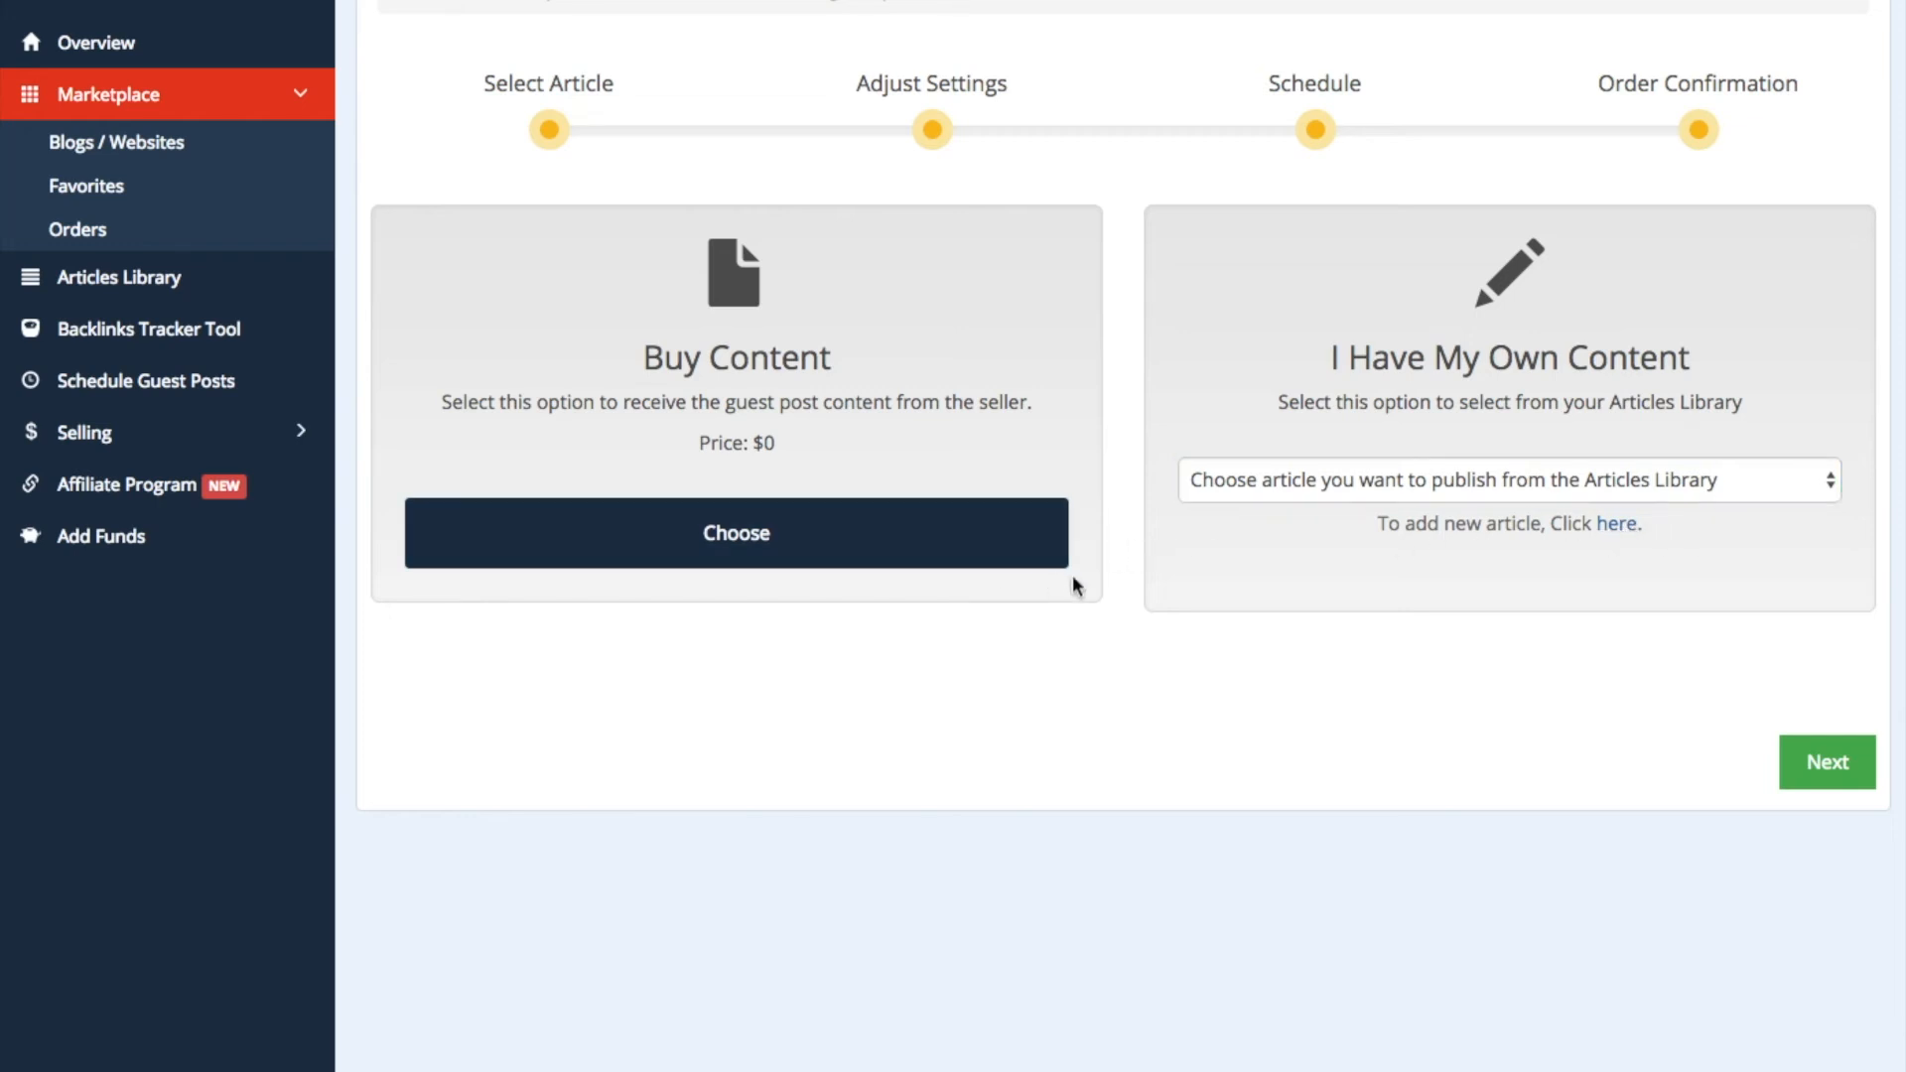
- Buy seller content, keep Google Shorten URL link style, and enter SEO keyword 'Garage Door Repair'
{"action": "left_click", "coordinate": [1826, 762]}
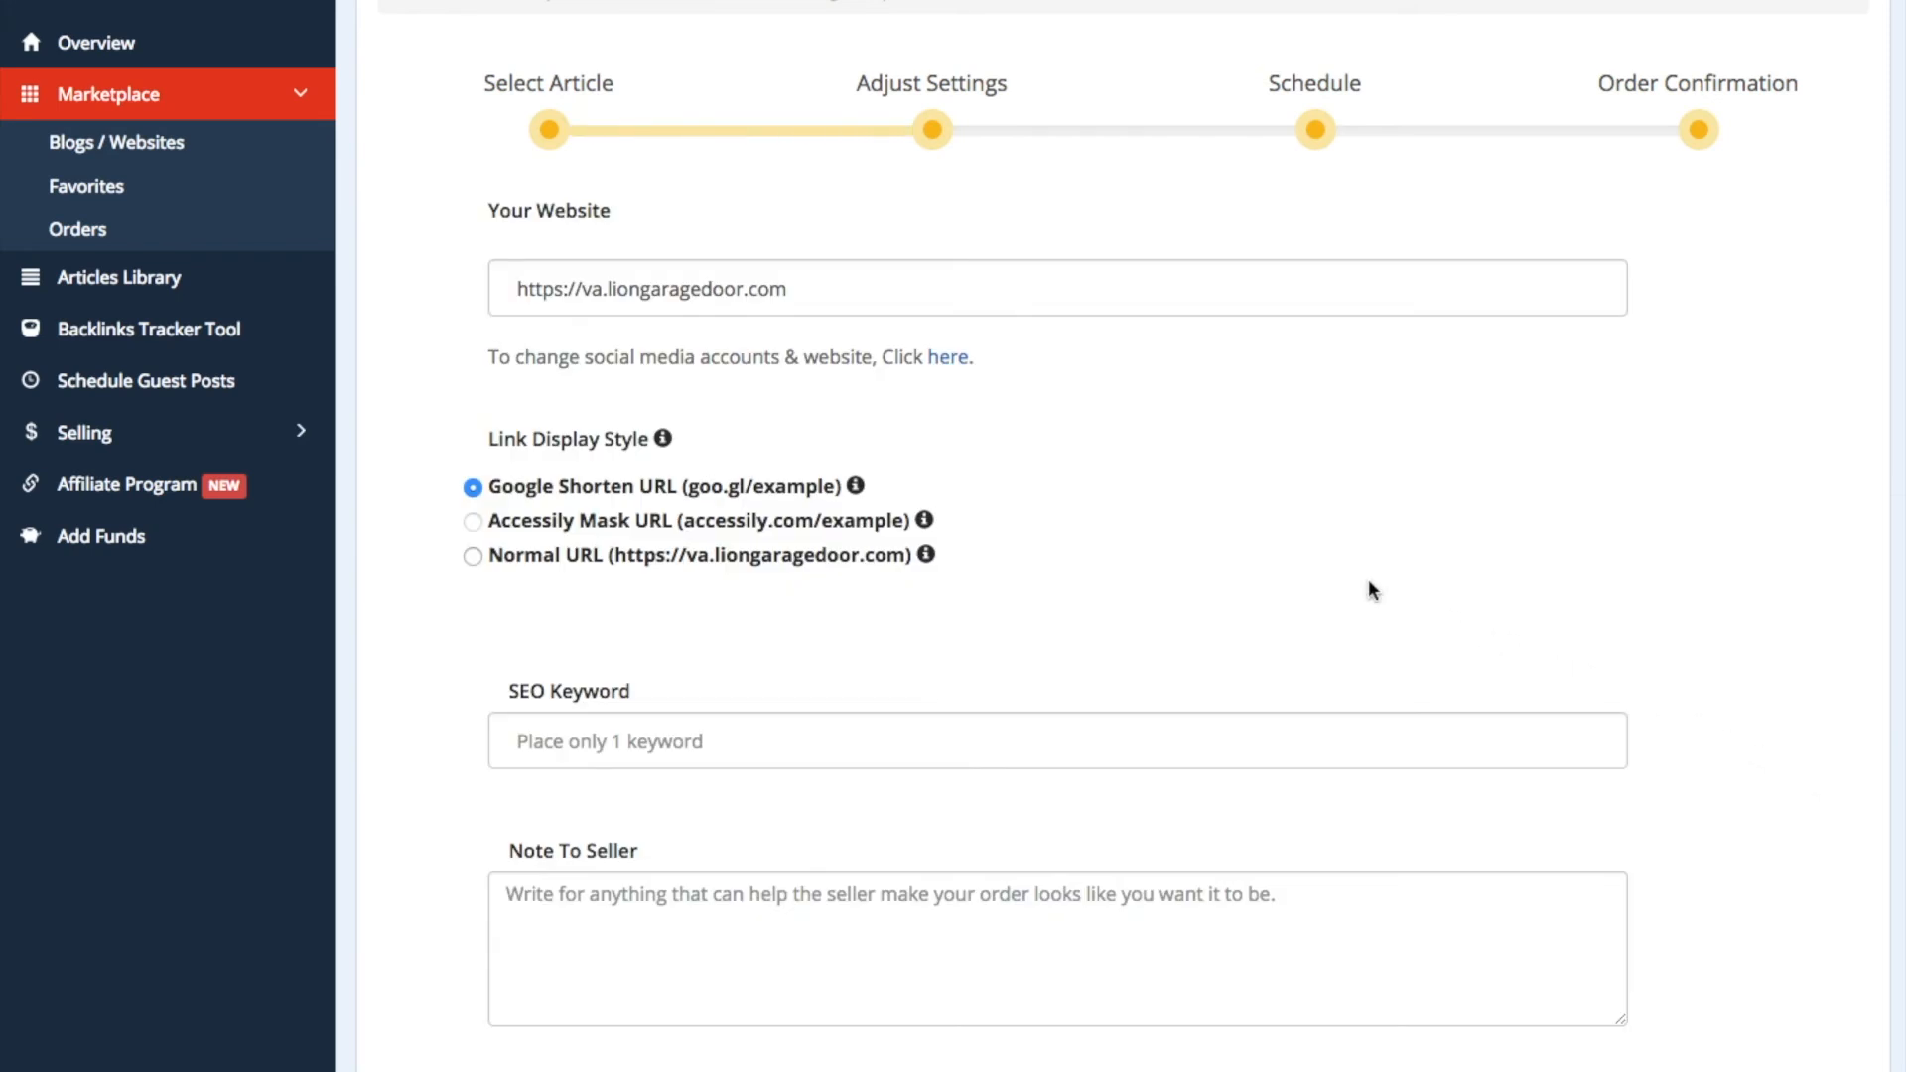
{"action": "mouse_move", "coordinate": [665, 438]}
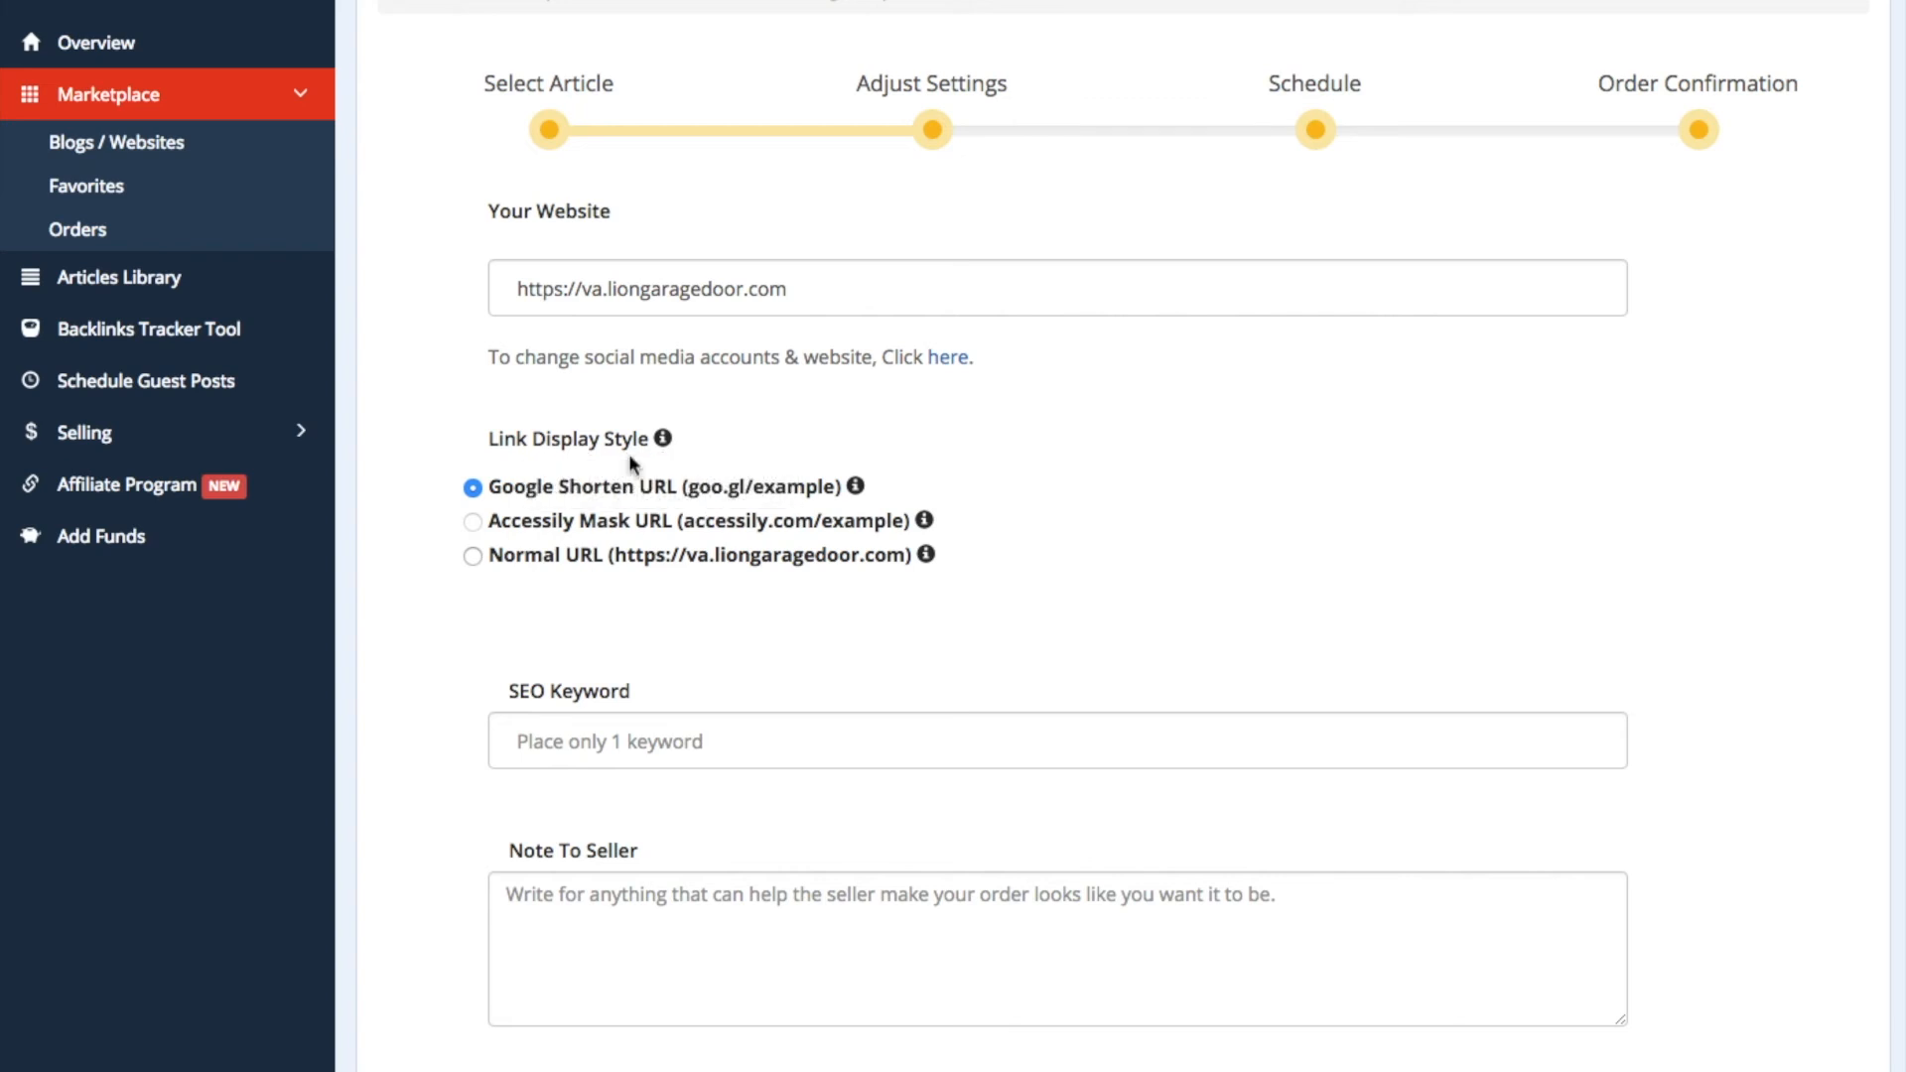
{"action": "left_click", "coordinate": [472, 556]}
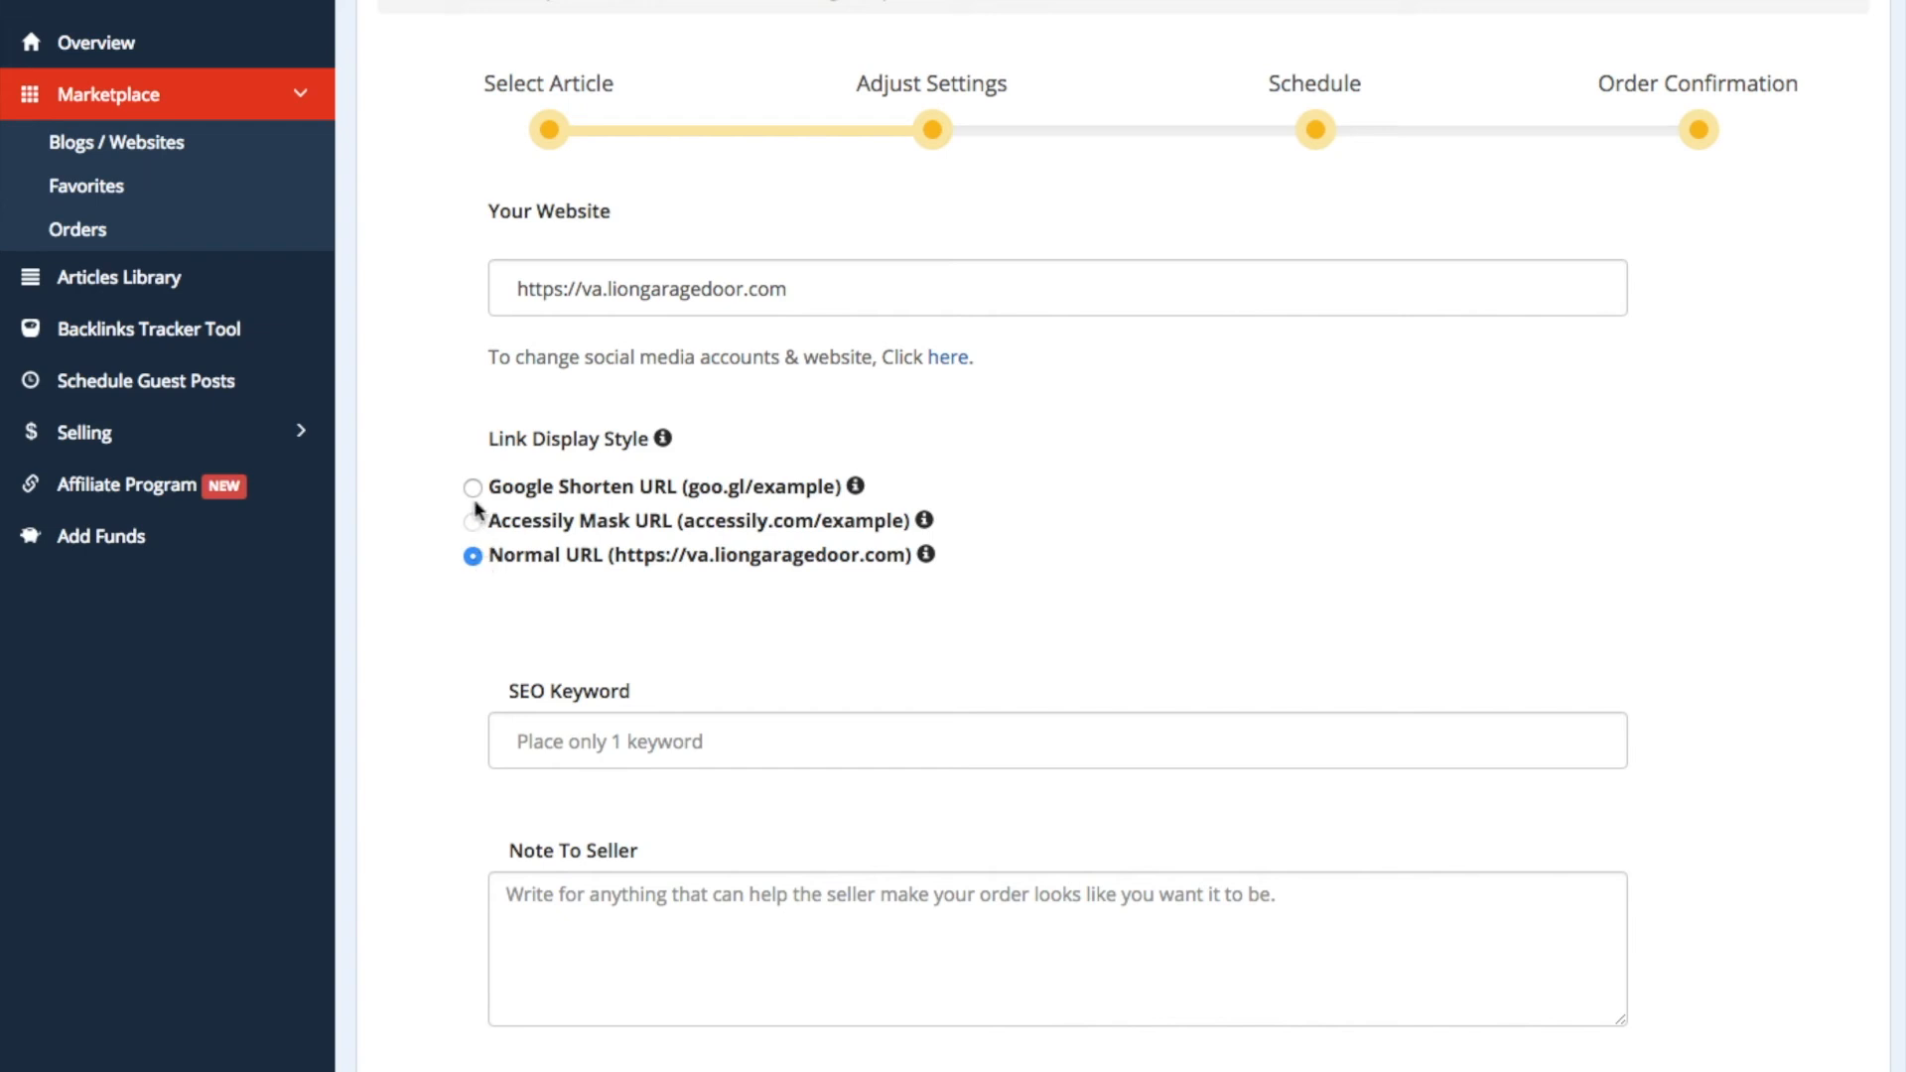
{"action": "left_click", "coordinate": [472, 486]}
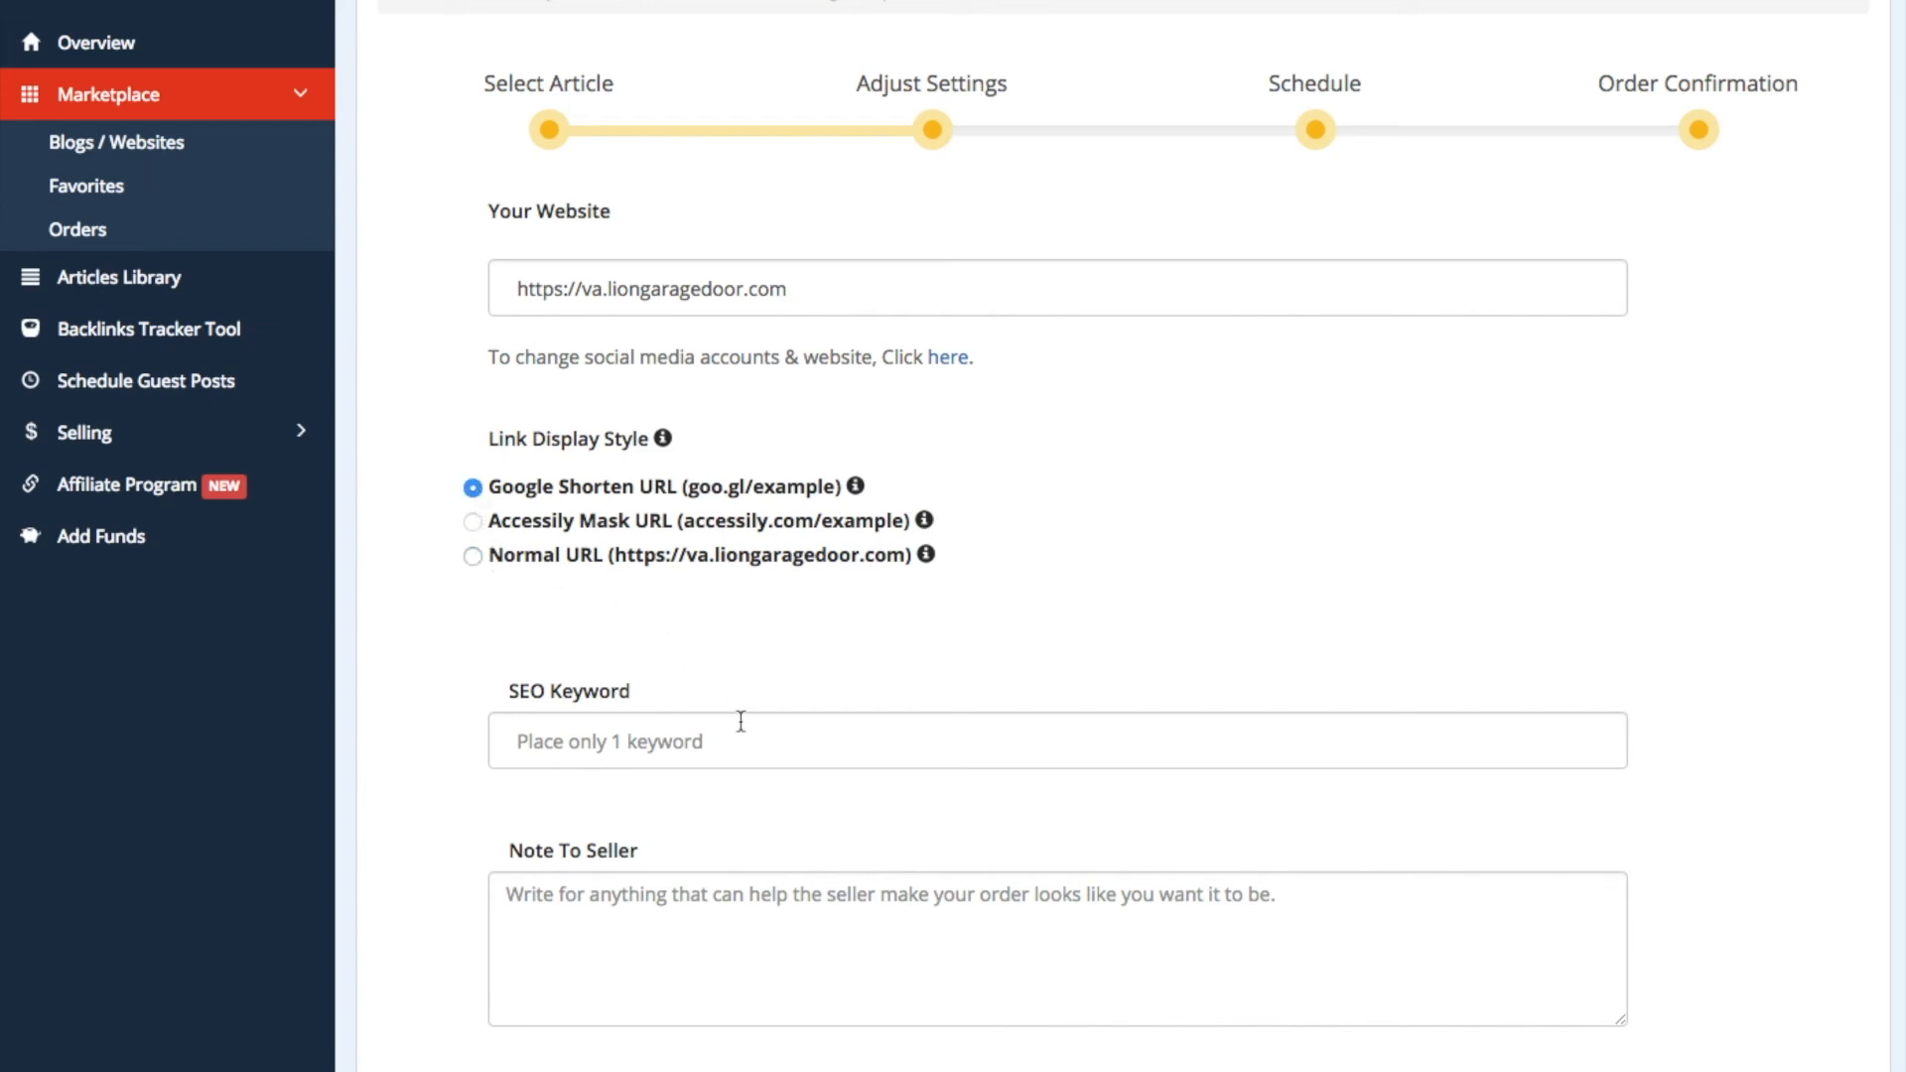
{"action": "type", "text": "Garage Door Repair"}
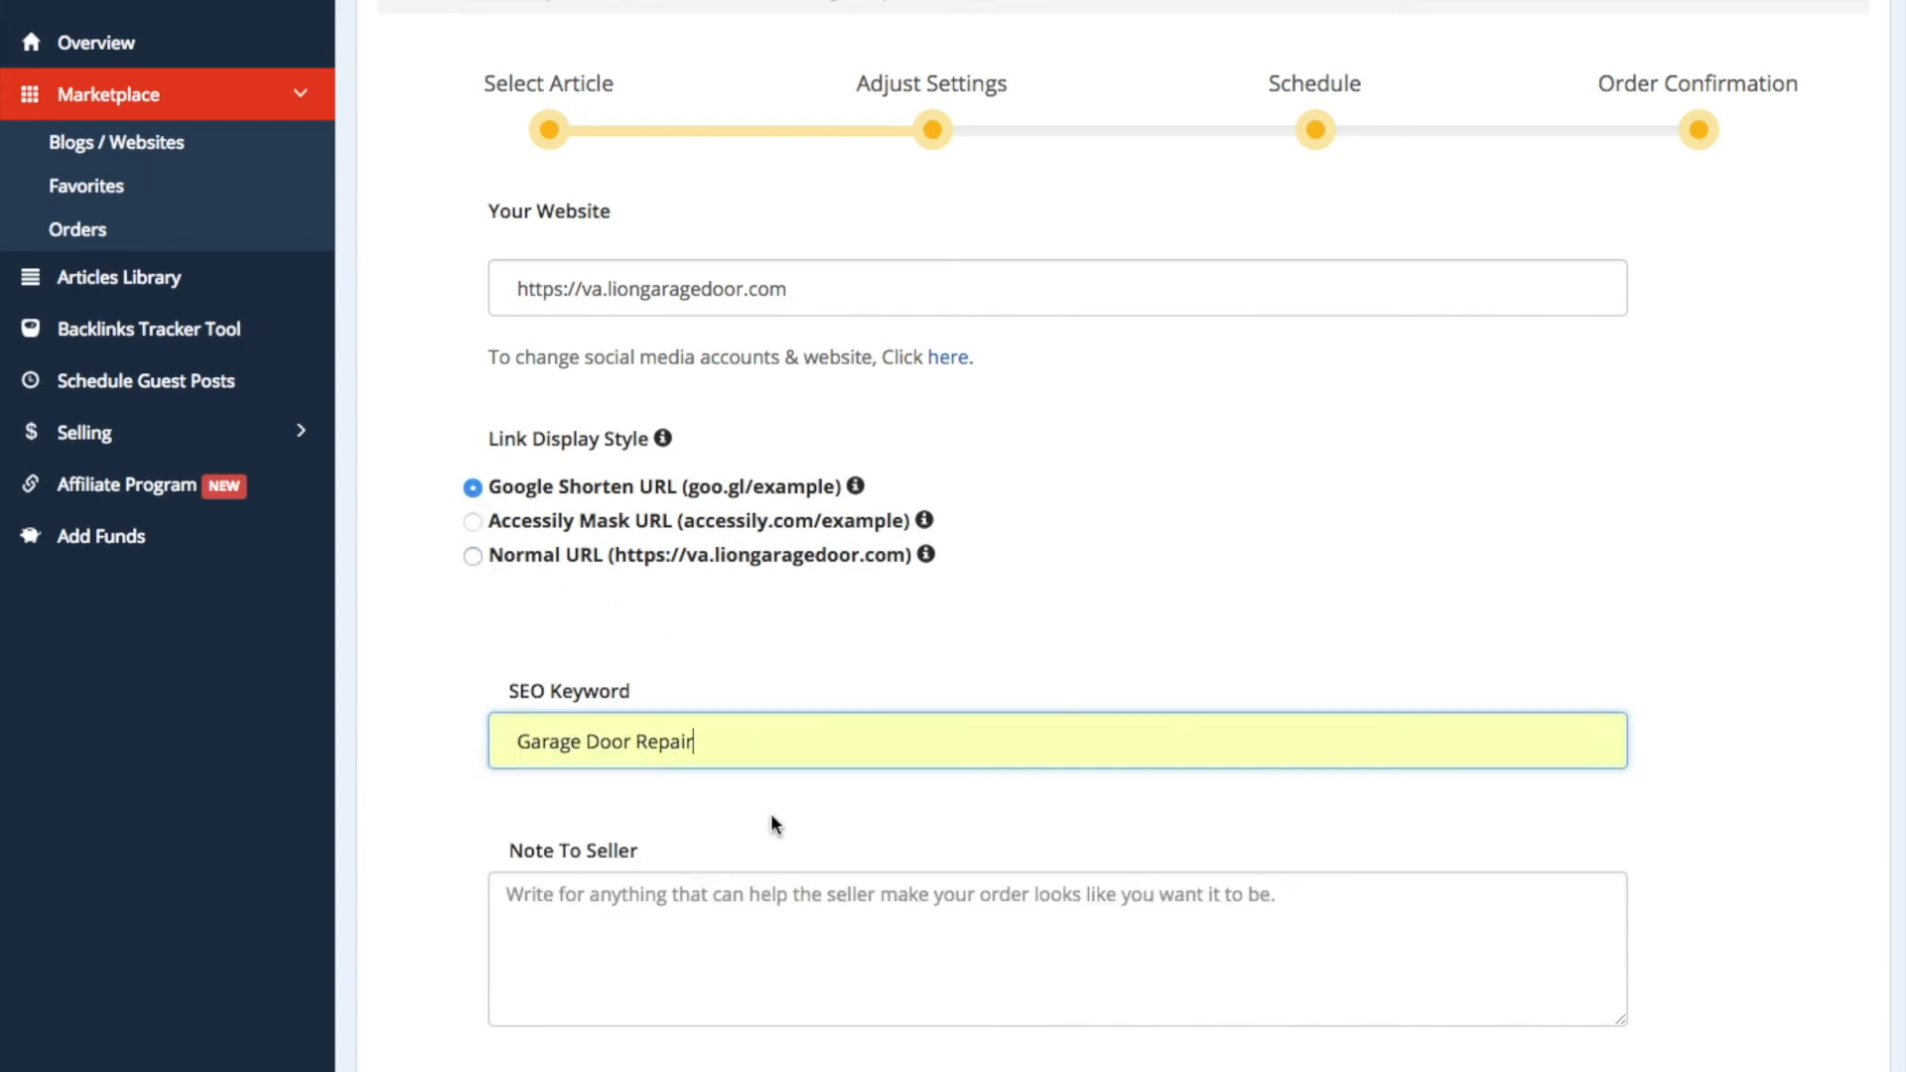